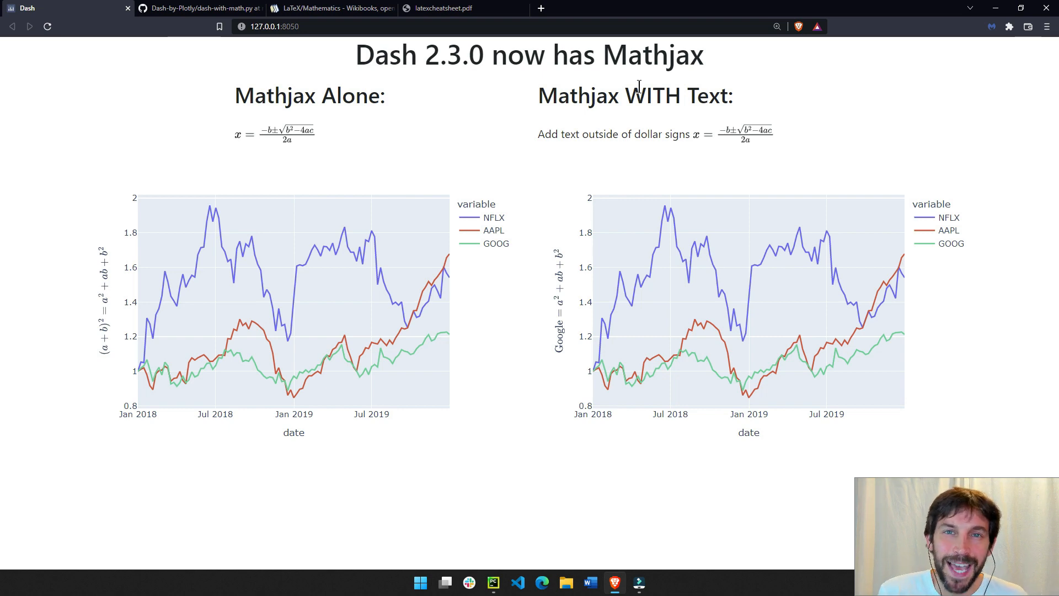
pyautogui.moveTo(356, 46)
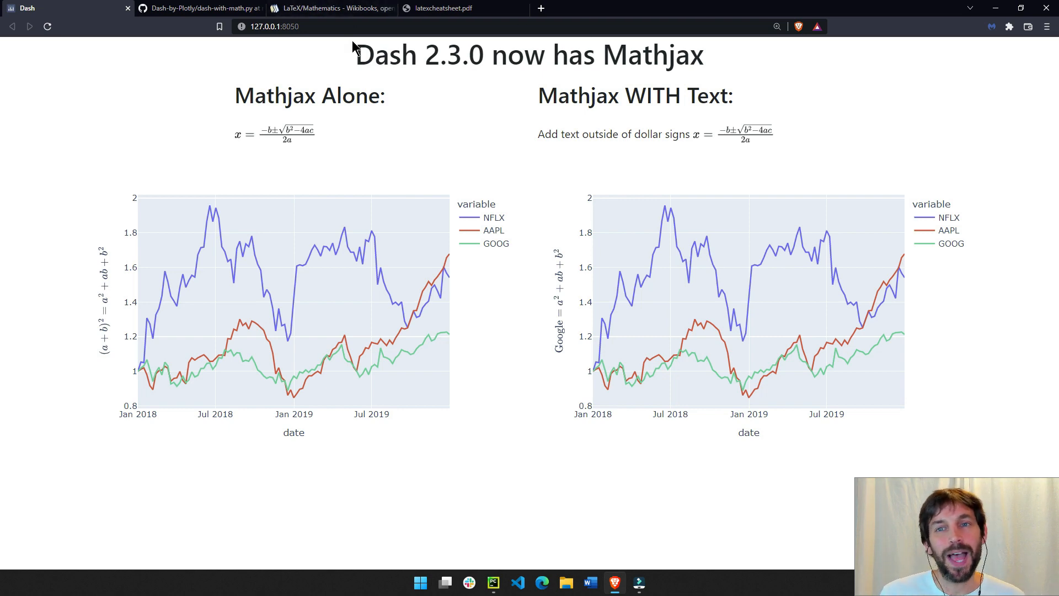
pyautogui.moveTo(707, 67)
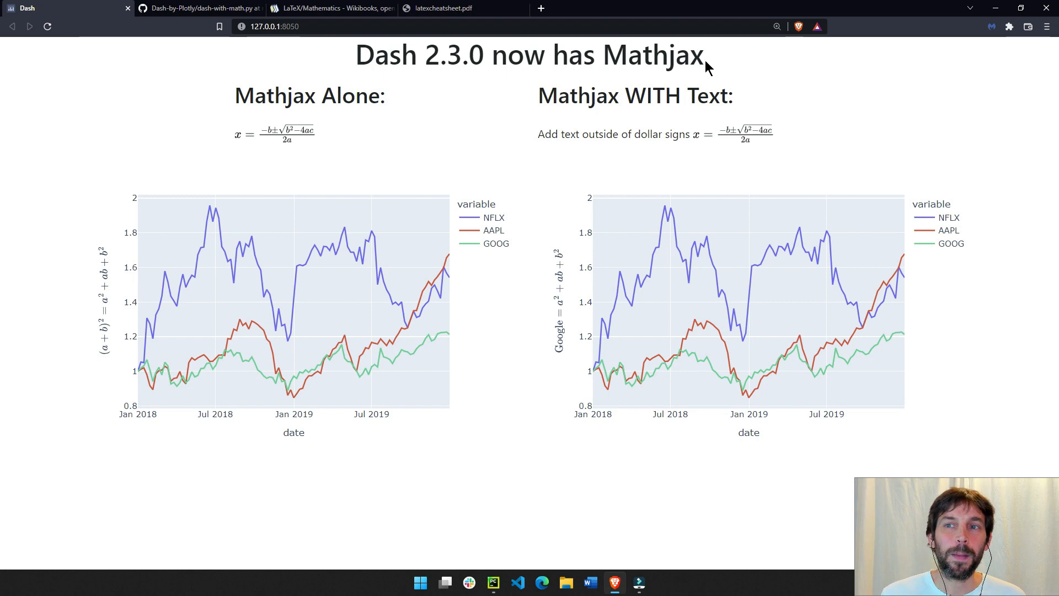
# Step: Bring up the dash-with-math.py source in PyCharm and look over the figures with LaTeX axis titles
pyautogui.doubleClick(387, 55)
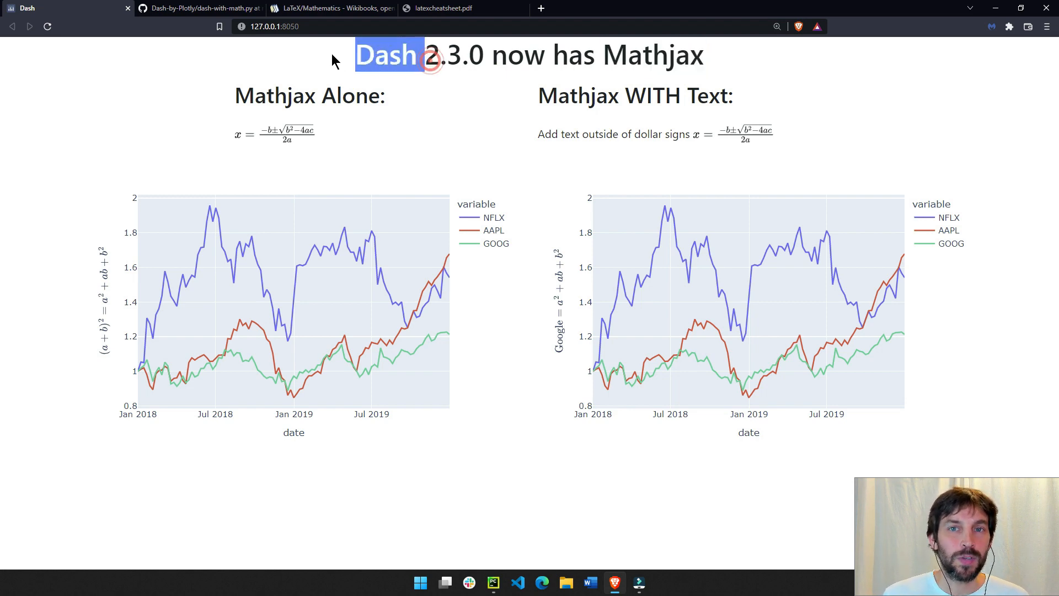
pyautogui.moveTo(371, 121)
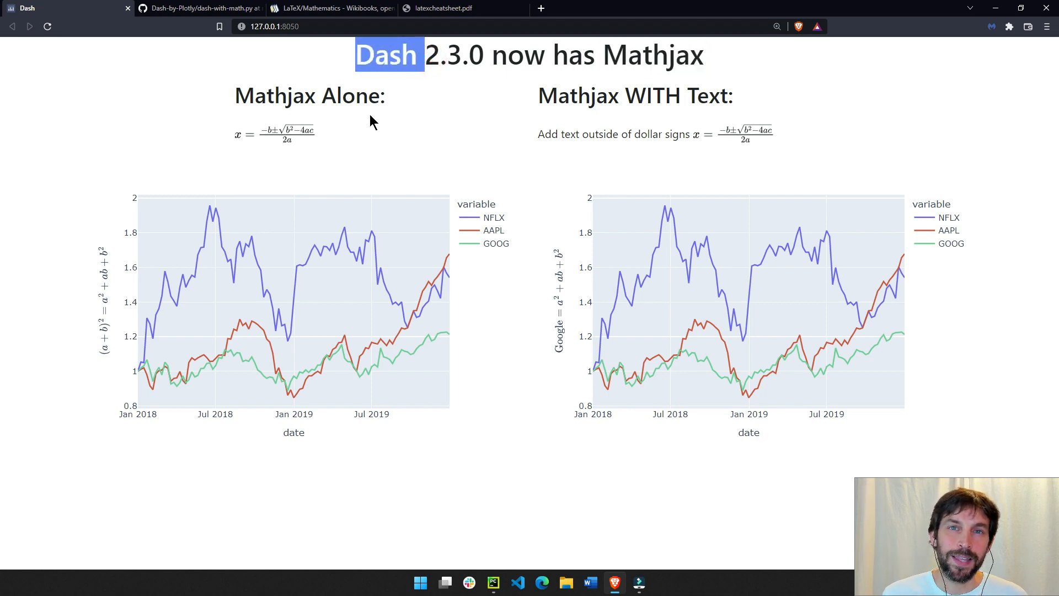
pyautogui.moveTo(560, 80)
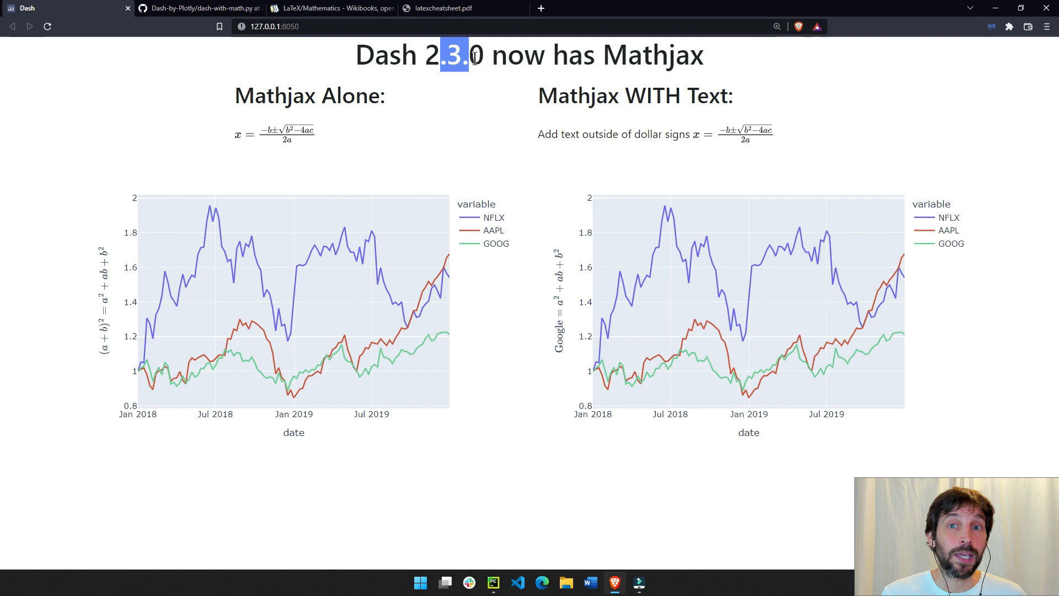
pyautogui.moveTo(647, 64)
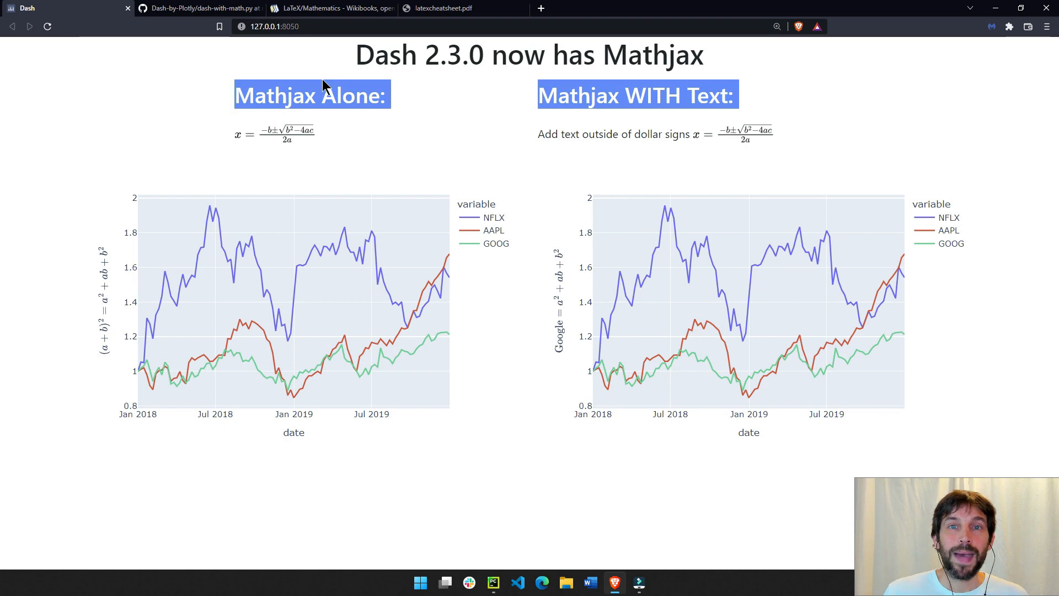
pyautogui.moveTo(335, 74)
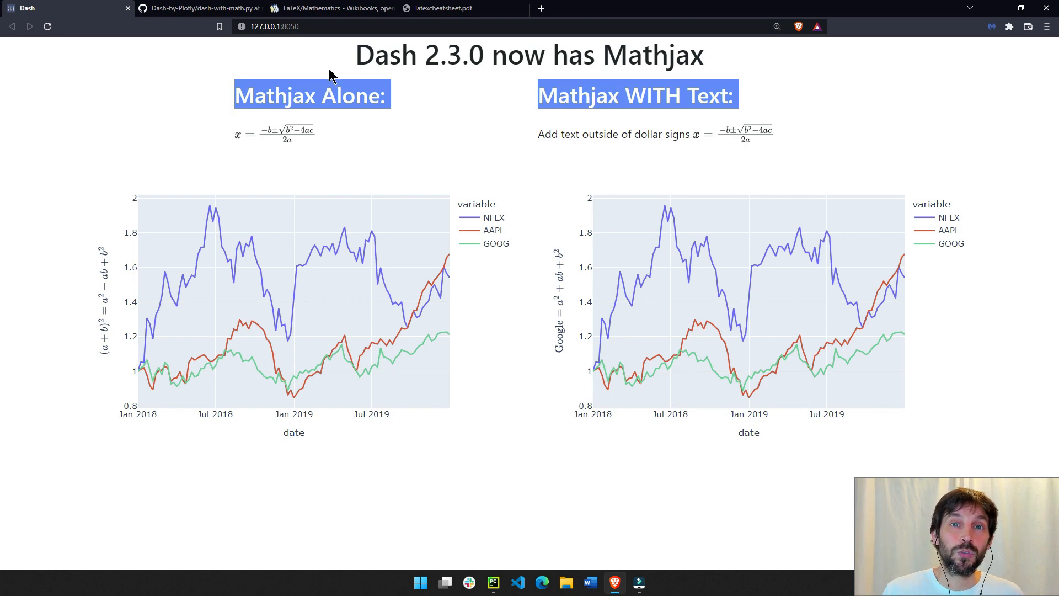
pyautogui.moveTo(317, 130)
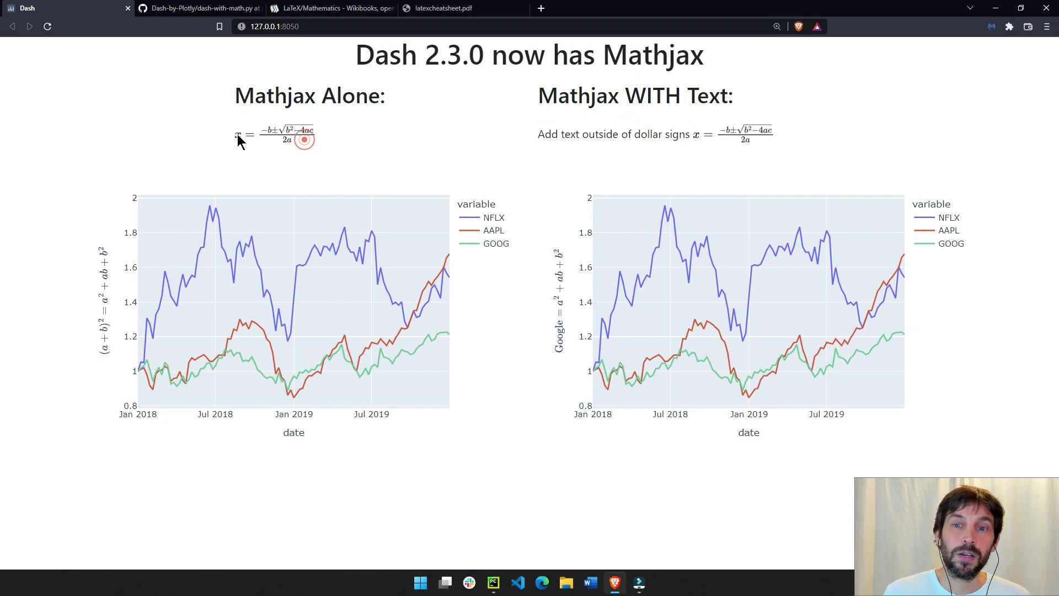
pyautogui.moveTo(559, 360)
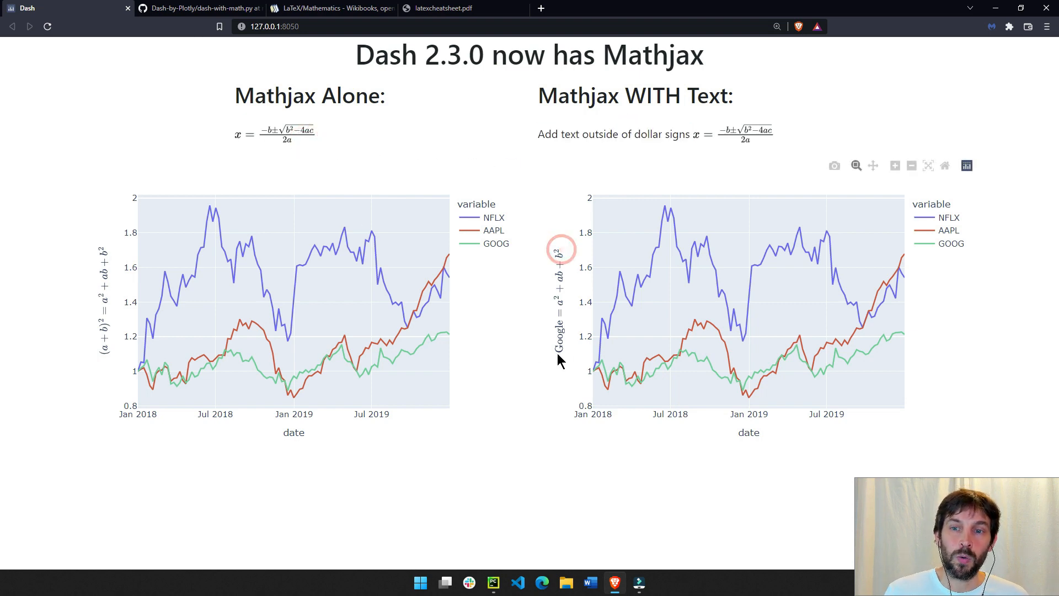
pyautogui.moveTo(682, 245)
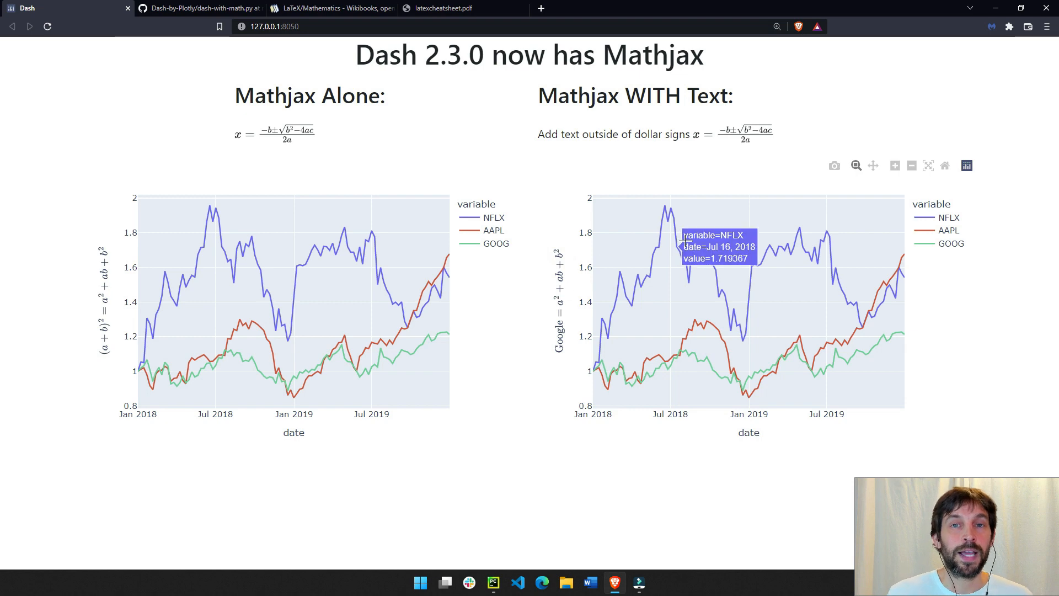
pyautogui.moveTo(452, 225)
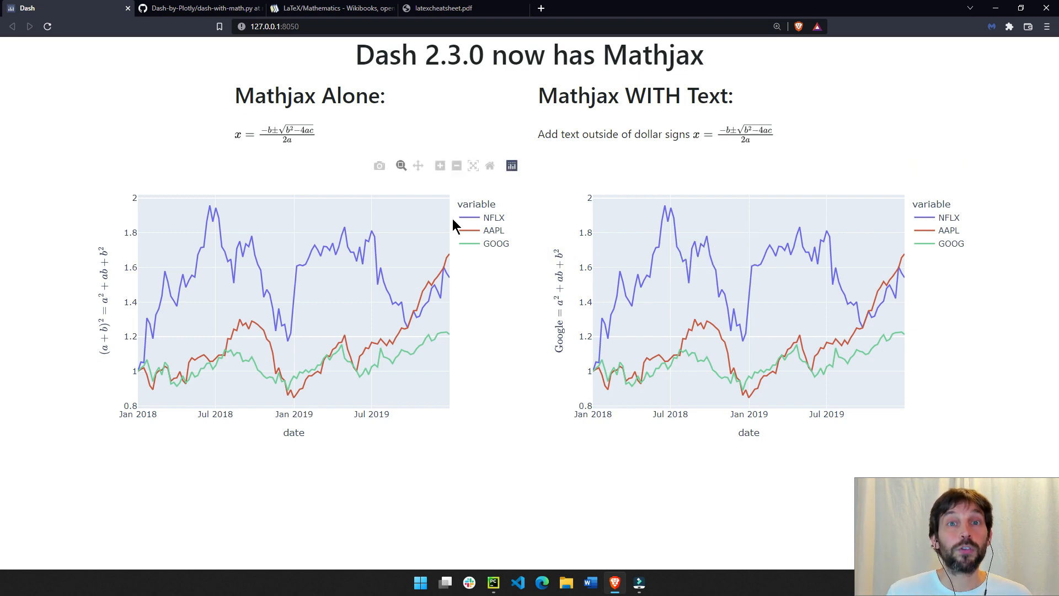
pyautogui.moveTo(299, 82)
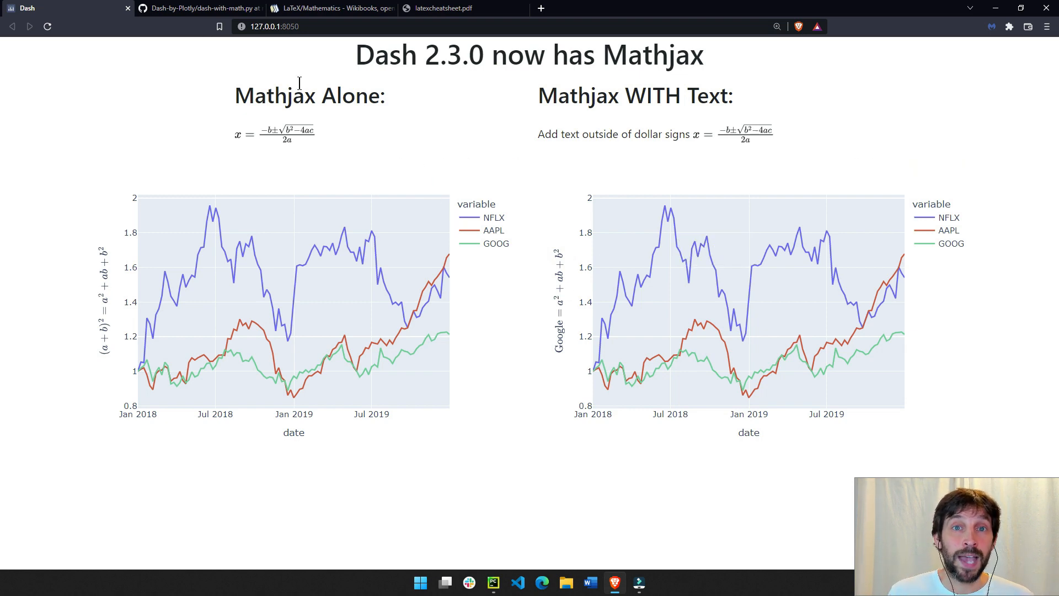
pyautogui.moveTo(474, 572)
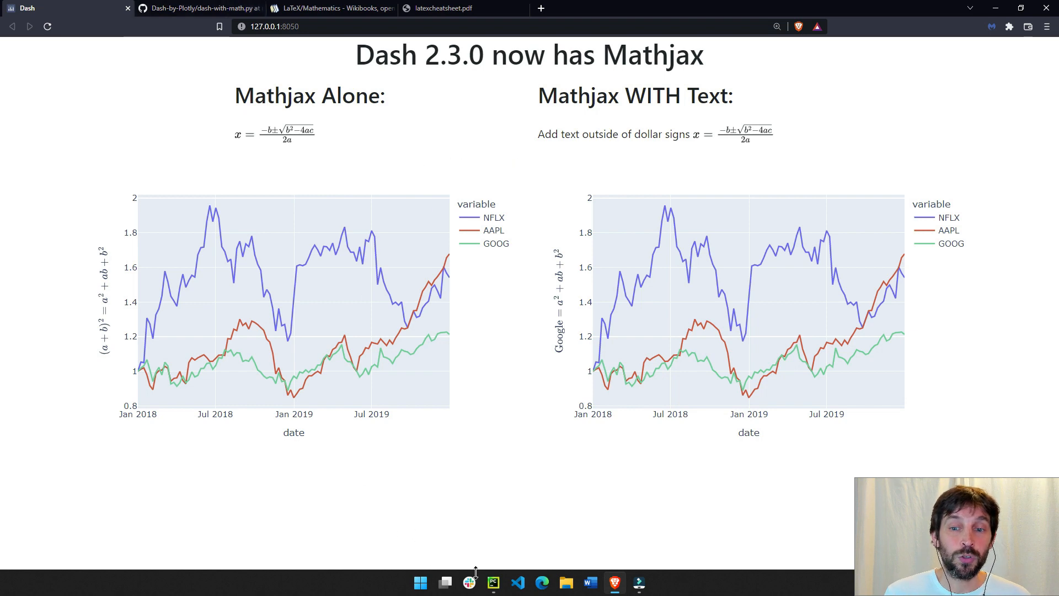
pyautogui.click(492, 581)
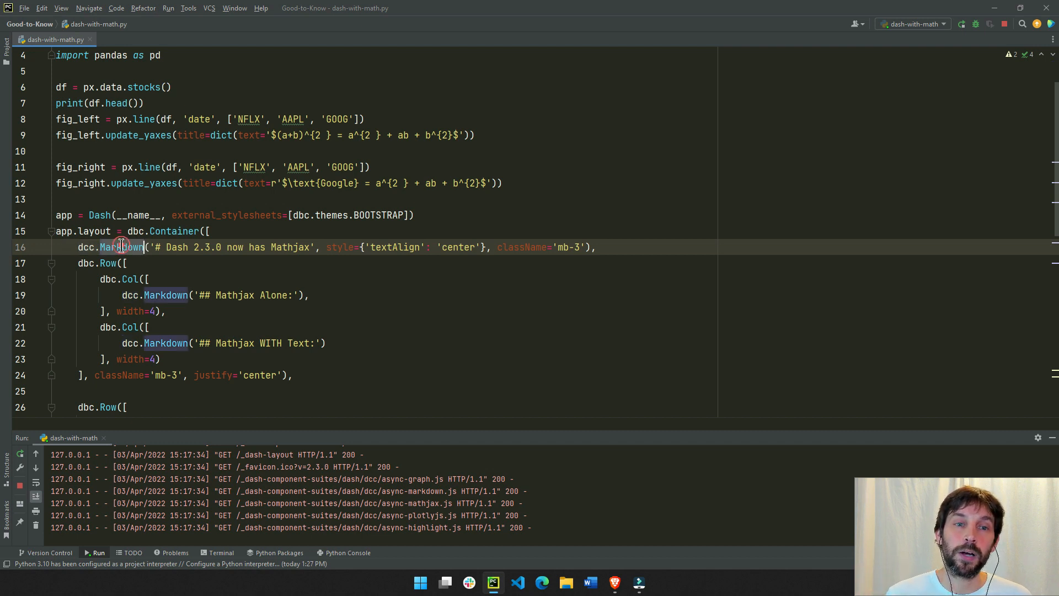
pyautogui.scroll(-3)
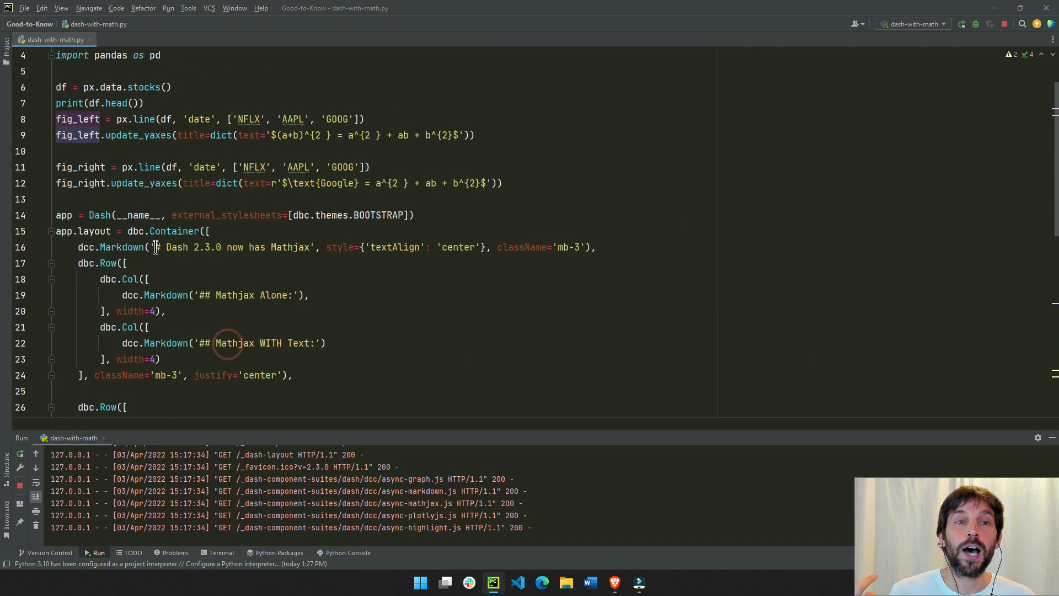
pyautogui.scroll(3)
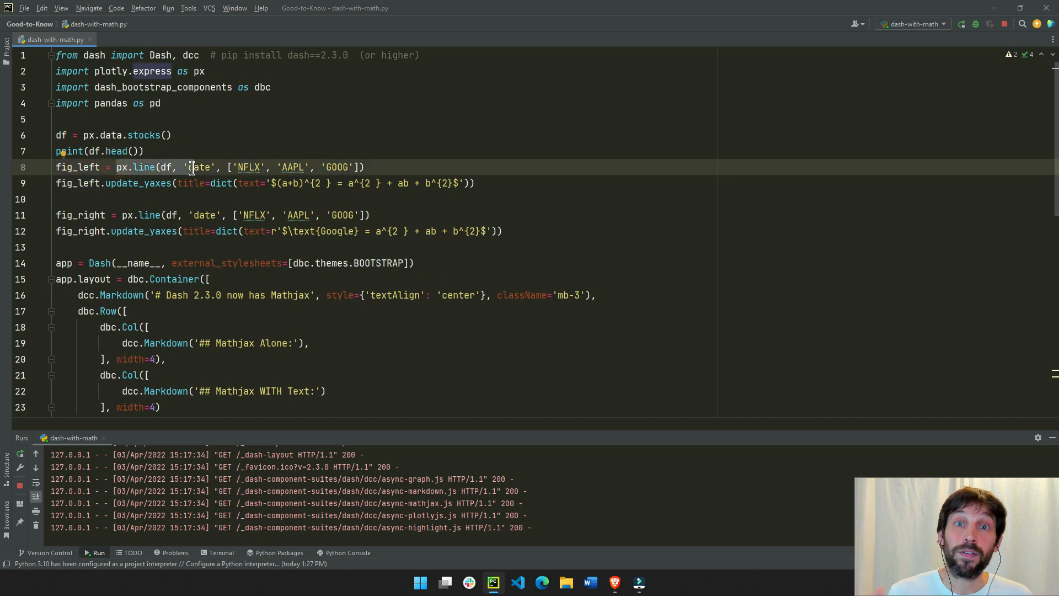
pyautogui.moveTo(191, 172)
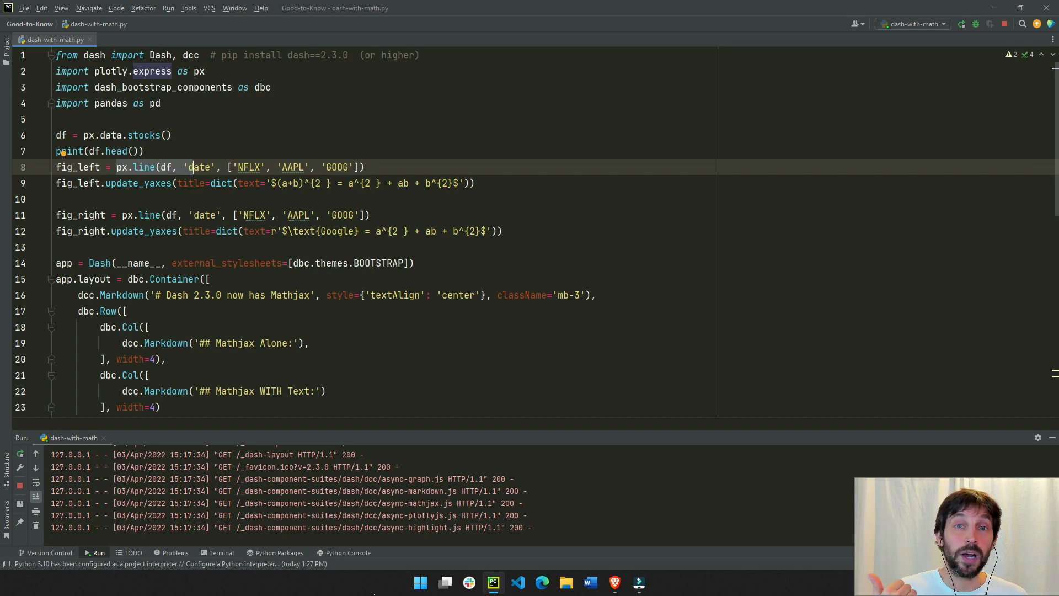
# Step: Pick out the mathjax=True arguments on the formula Markdown and the right graph
pyautogui.scroll(-3)
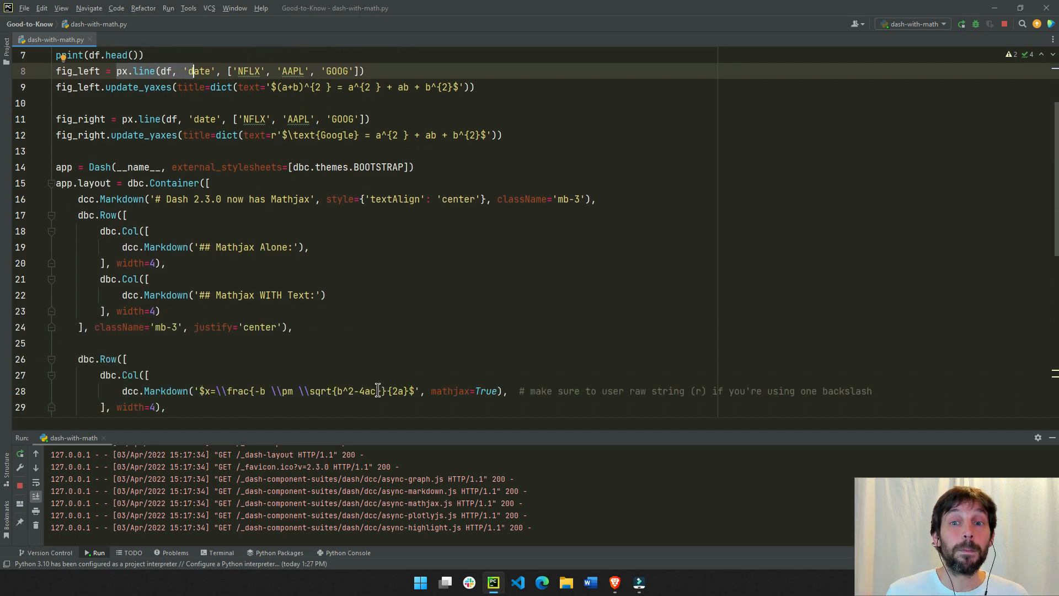
pyautogui.scroll(-3)
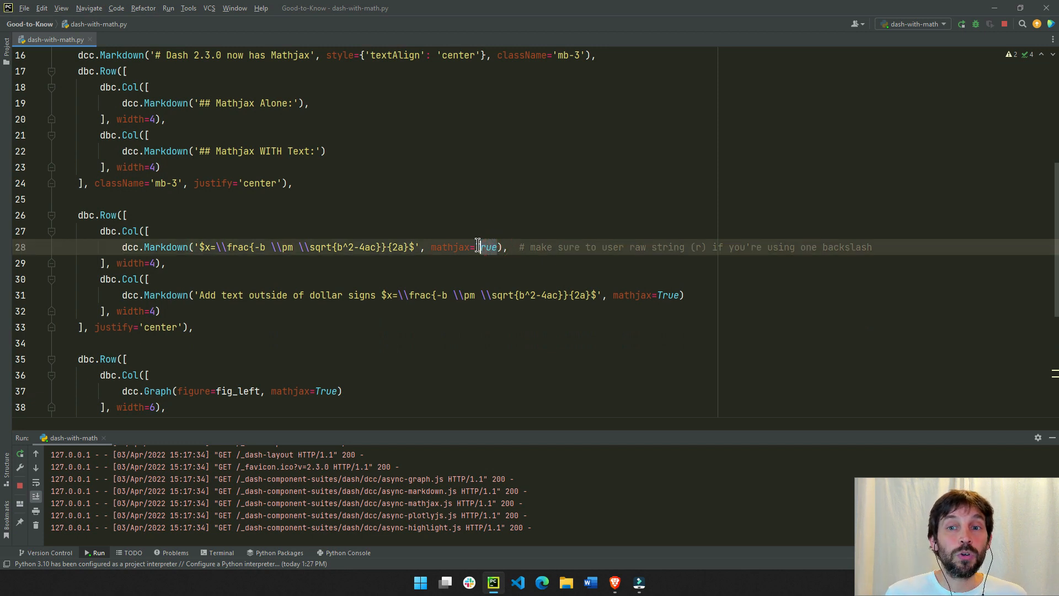
pyautogui.doubleClick(449, 246)
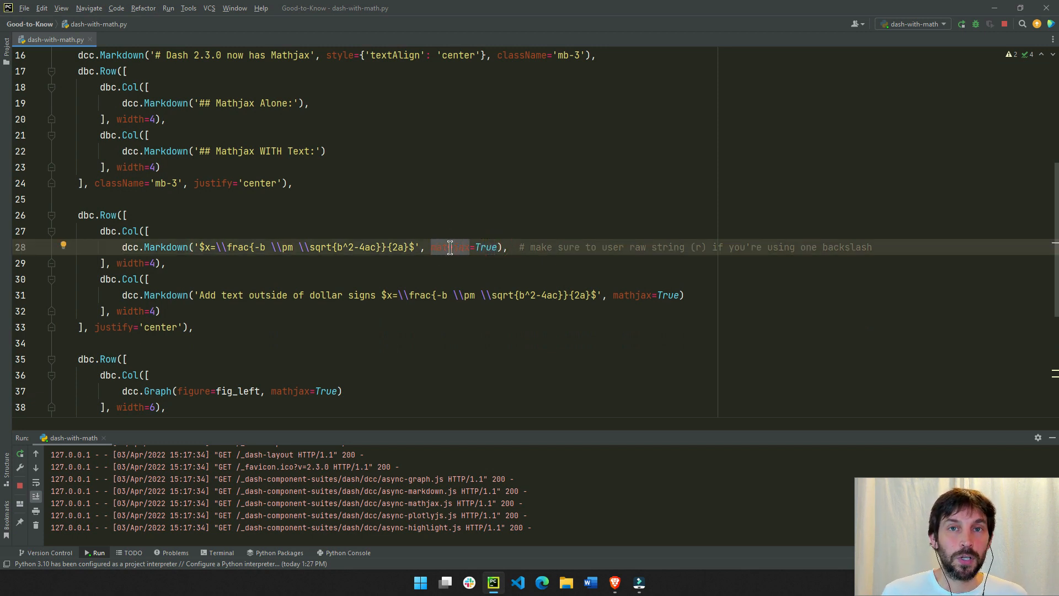
pyautogui.moveTo(452, 254)
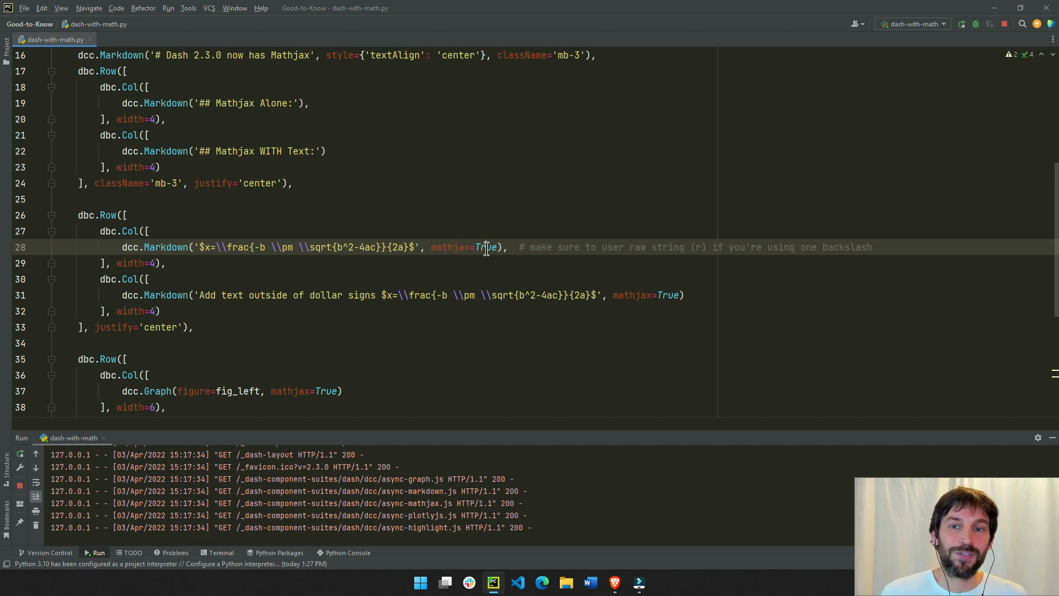
pyautogui.scroll(-3)
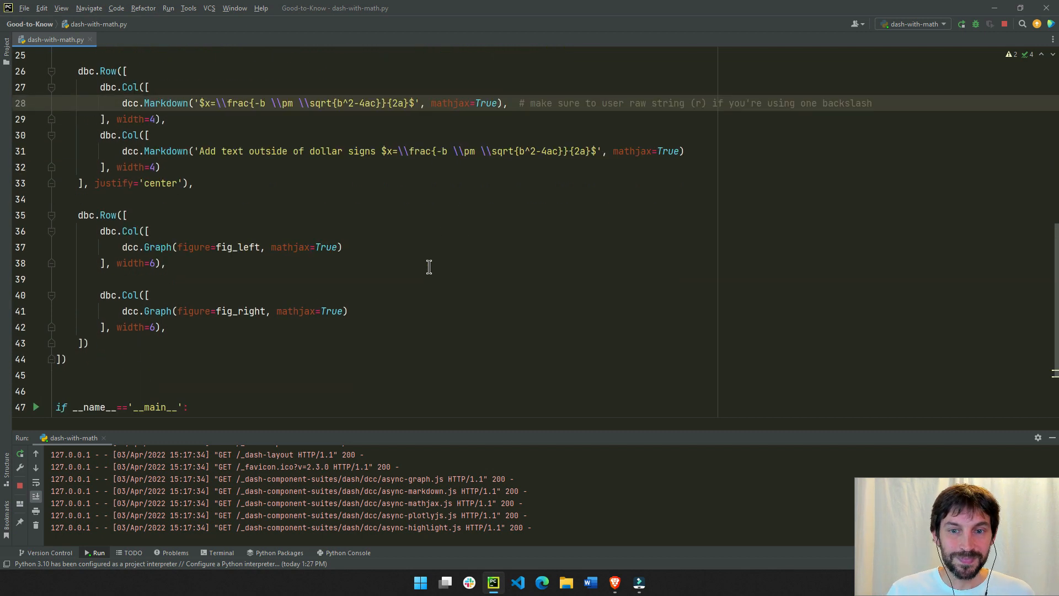
pyautogui.doubleClick(304, 311)
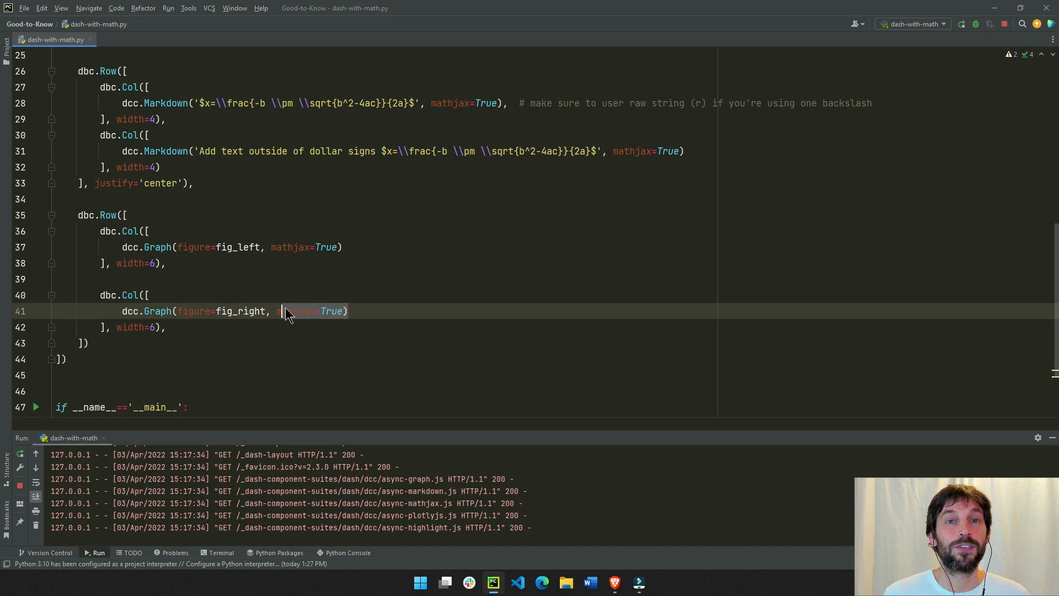
pyautogui.moveTo(379, 234)
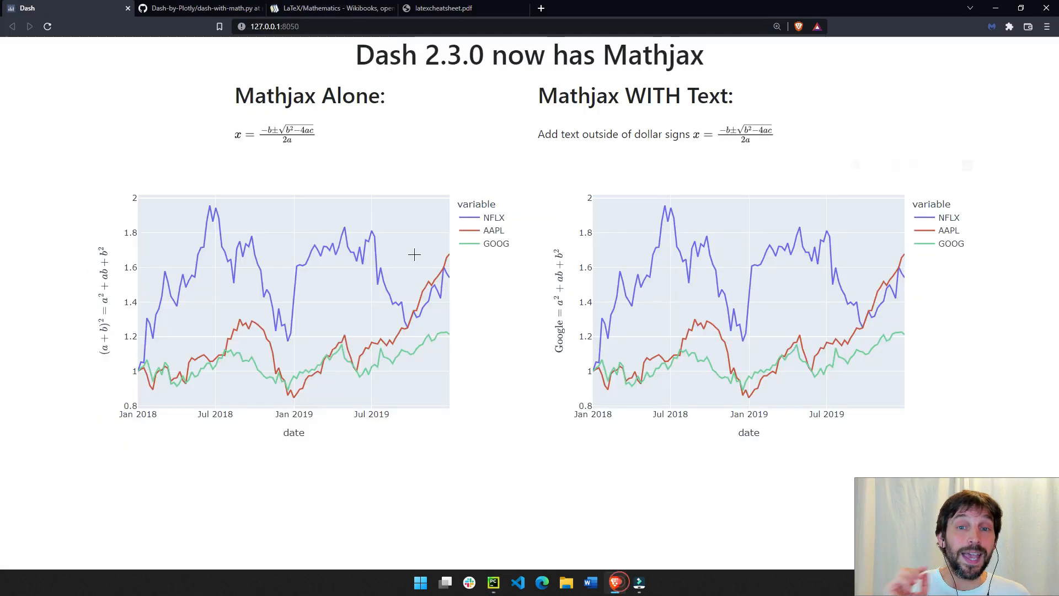
pyautogui.moveTo(258, 93)
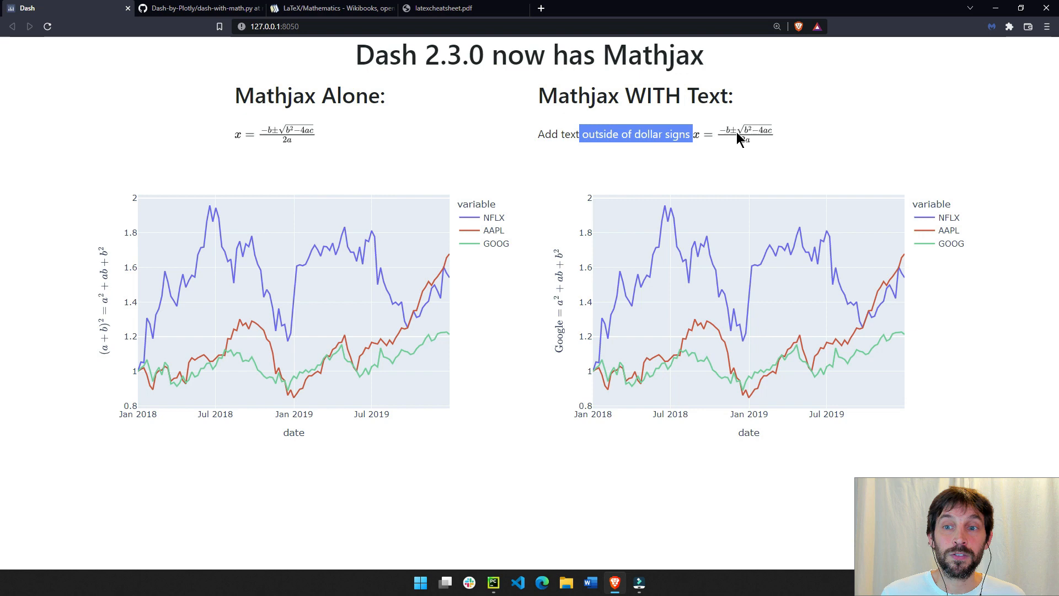
pyautogui.moveTo(564, 264)
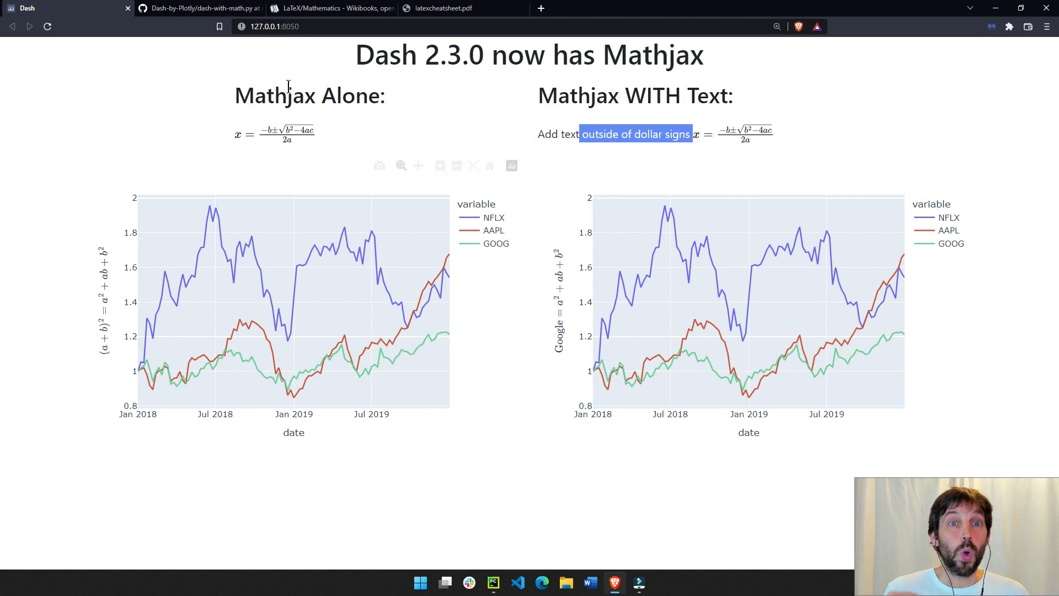
# Step: Scroll through the GitHub copy of dash-with-math.py in the Good_to_Know folder and back to the top
pyautogui.click(199, 8)
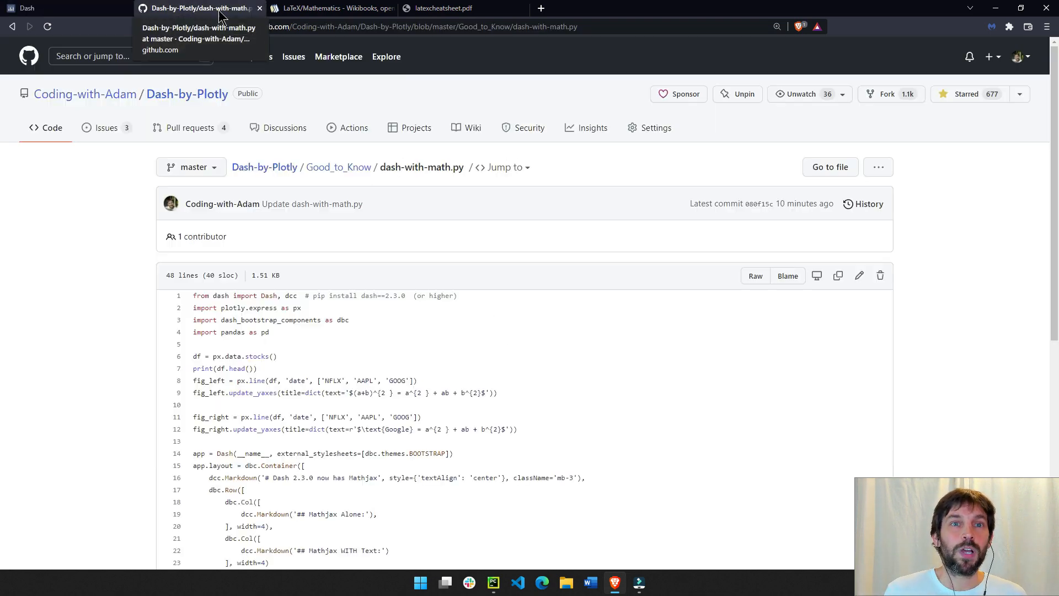
pyautogui.scroll(-3)
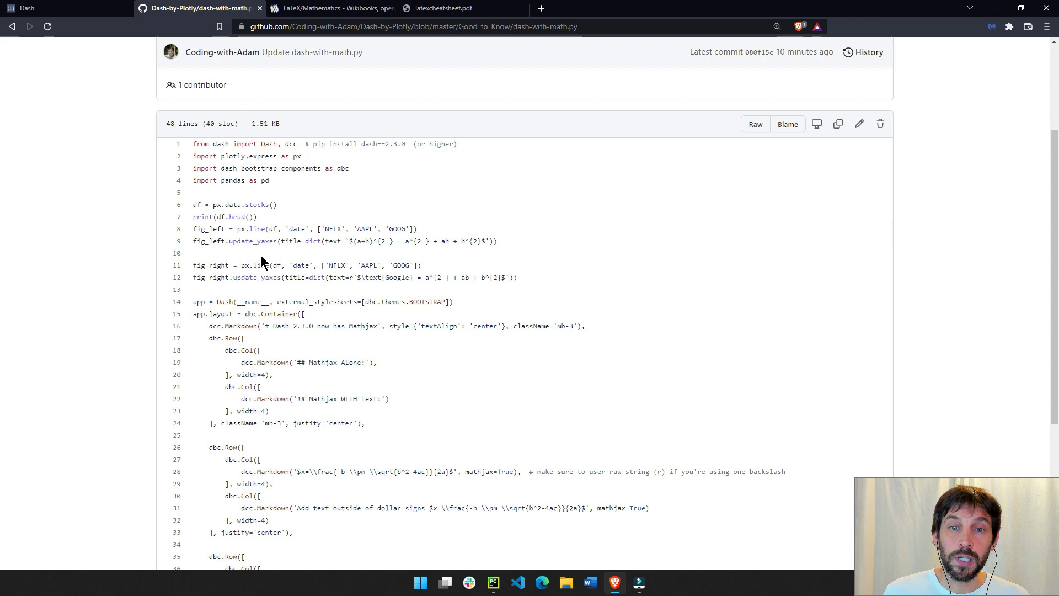
pyautogui.scroll(3)
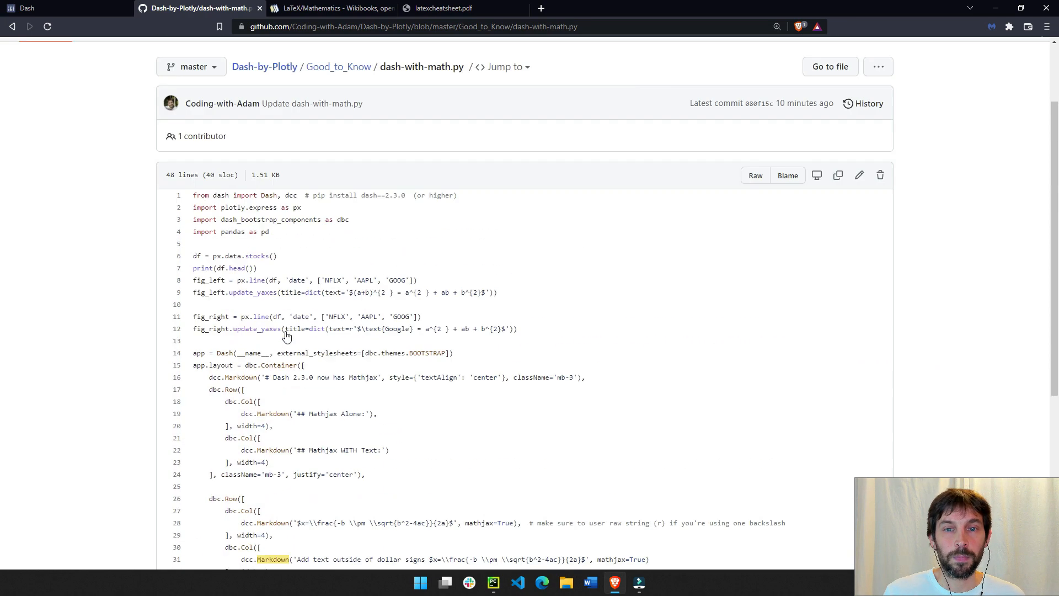
pyautogui.scroll(3)
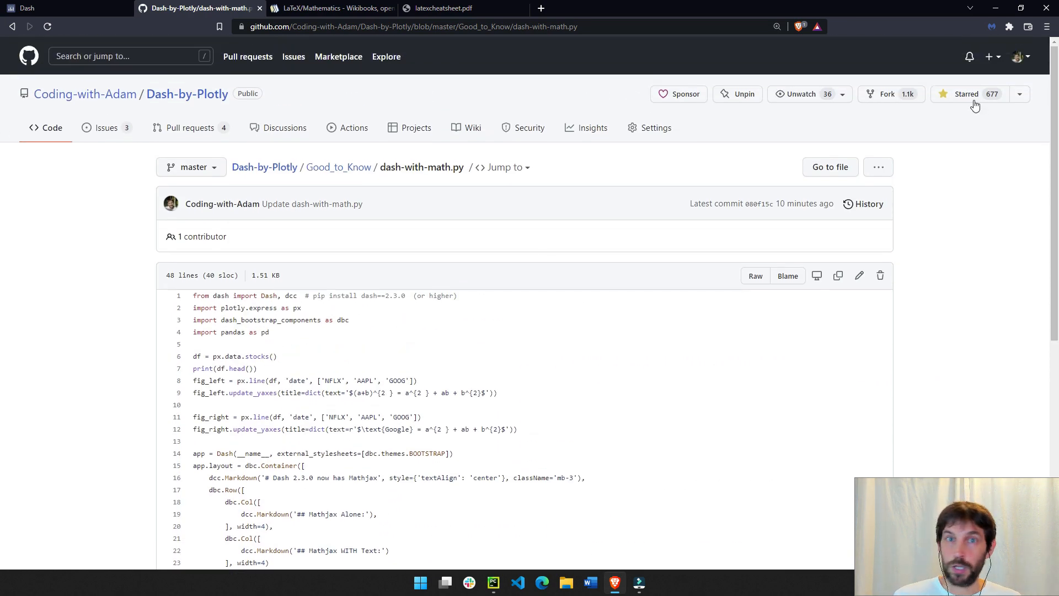
pyautogui.moveTo(903, 93)
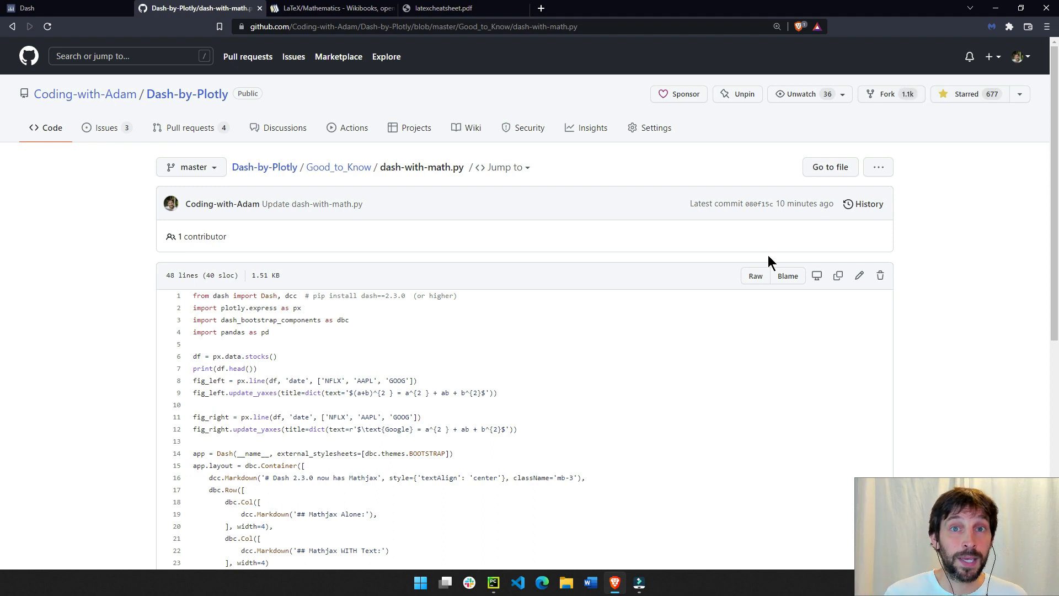
pyautogui.moveTo(834, 278)
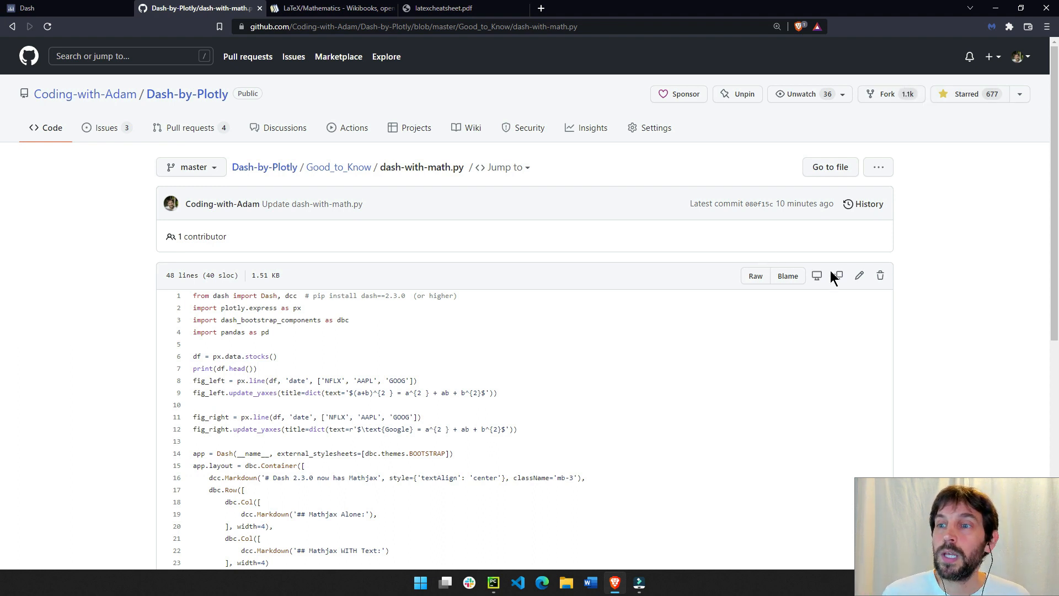
pyautogui.click(837, 276)
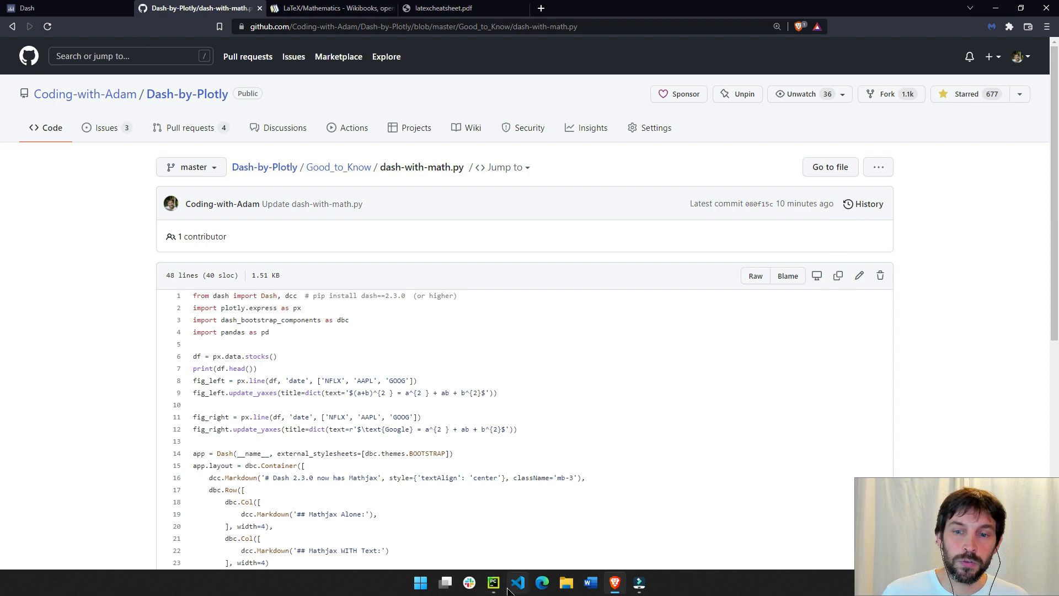
# Step: Review the app layout code in PyCharm, then show the running Dash app on localhost
pyautogui.click(493, 582)
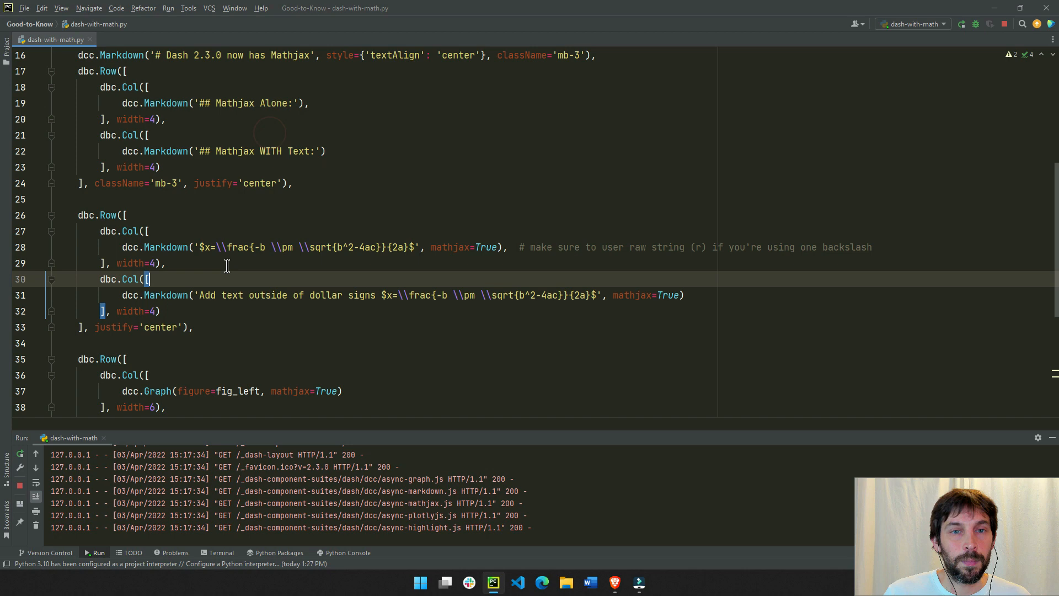
pyautogui.scroll(3)
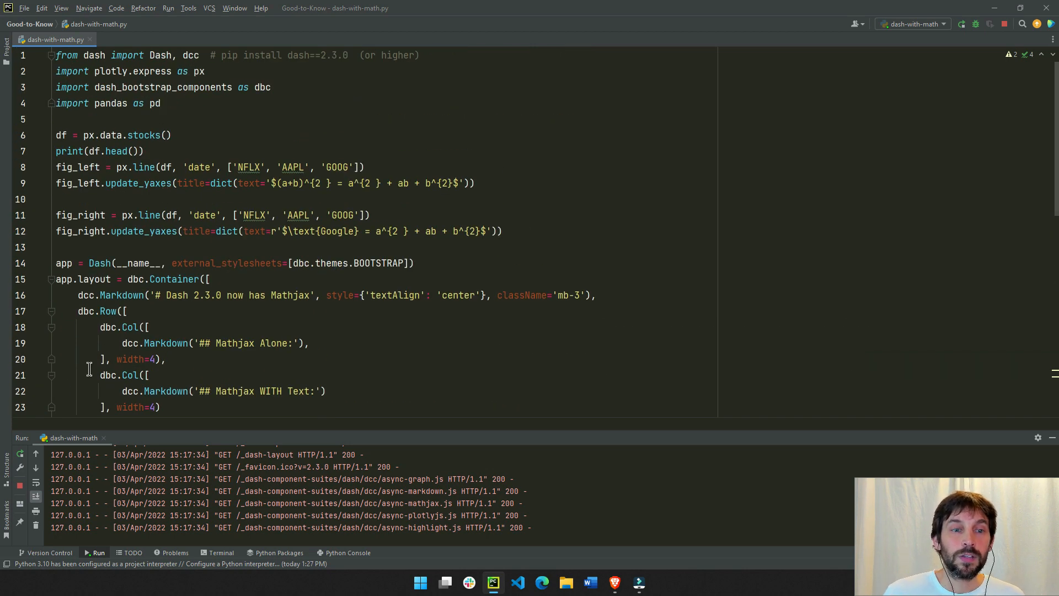
pyautogui.scroll(-3)
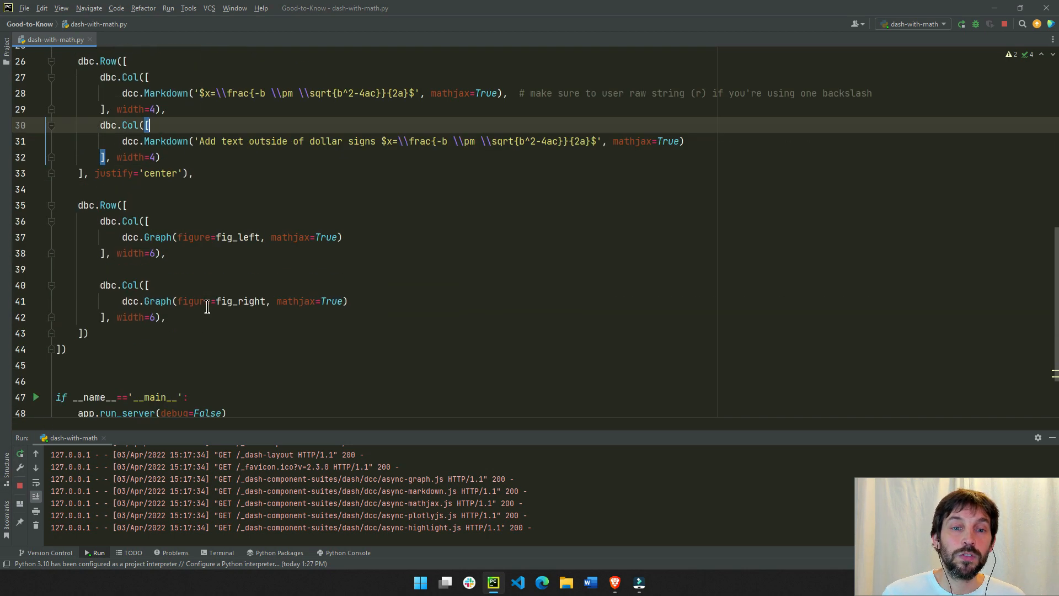
pyautogui.click(541, 582)
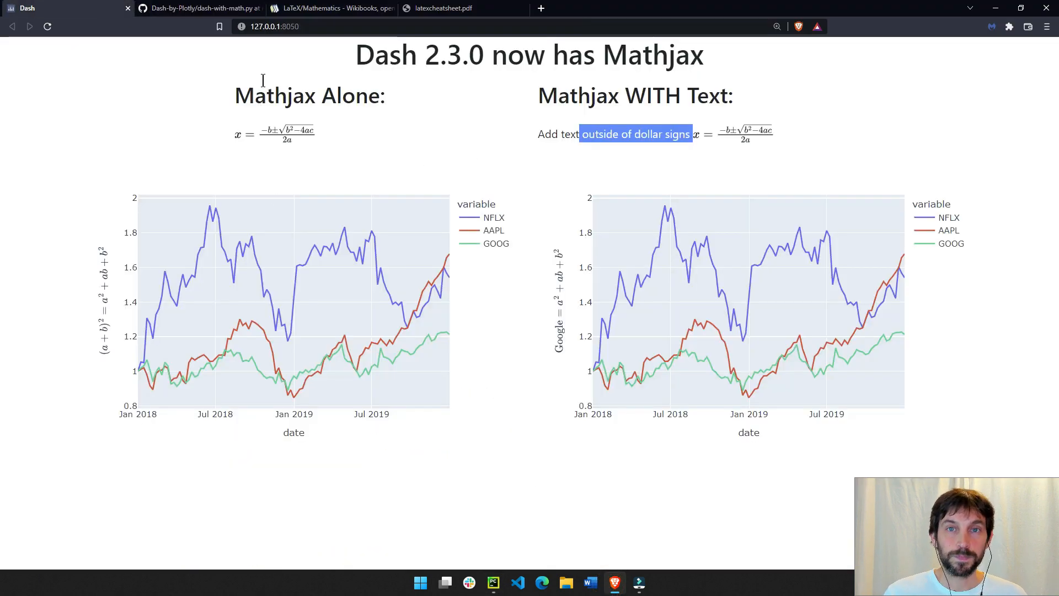
pyautogui.moveTo(288, 103)
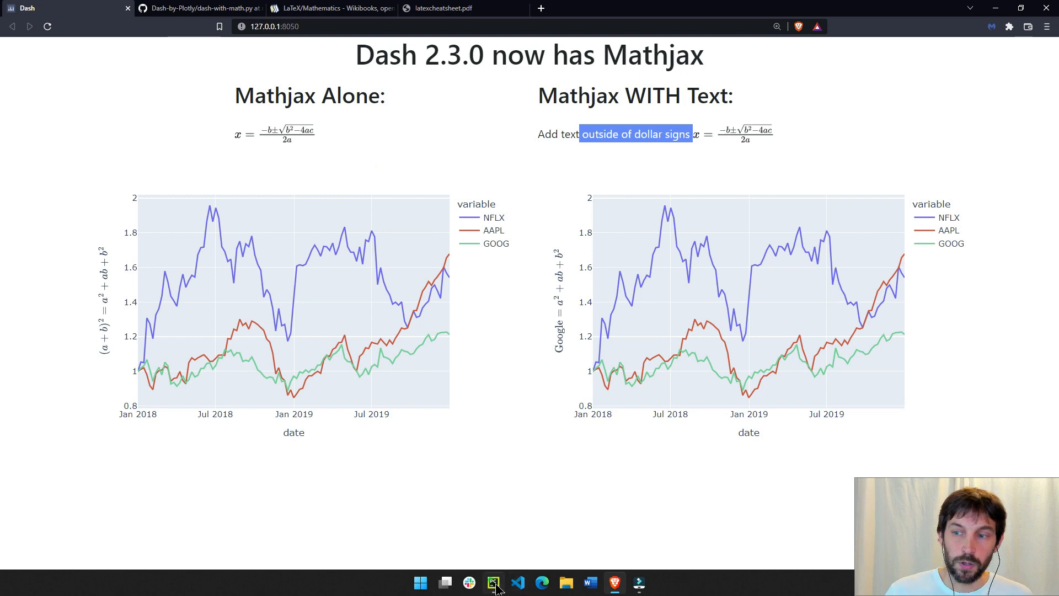
# Step: Collapse the headings dbc.Row of the layout to leave the MathJax formula lines in view
pyautogui.click(492, 582)
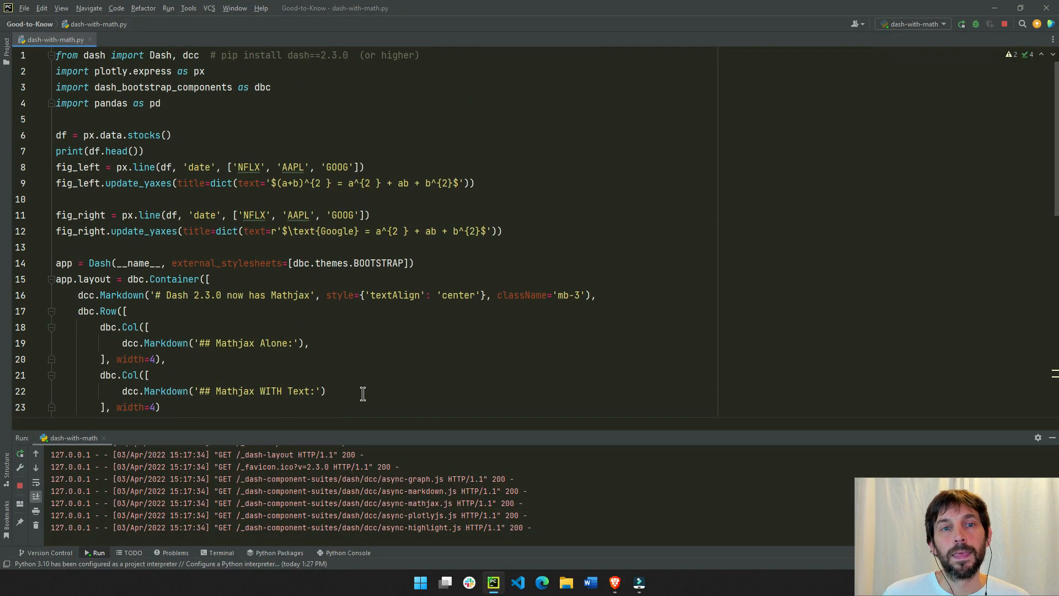
pyautogui.scroll(-3)
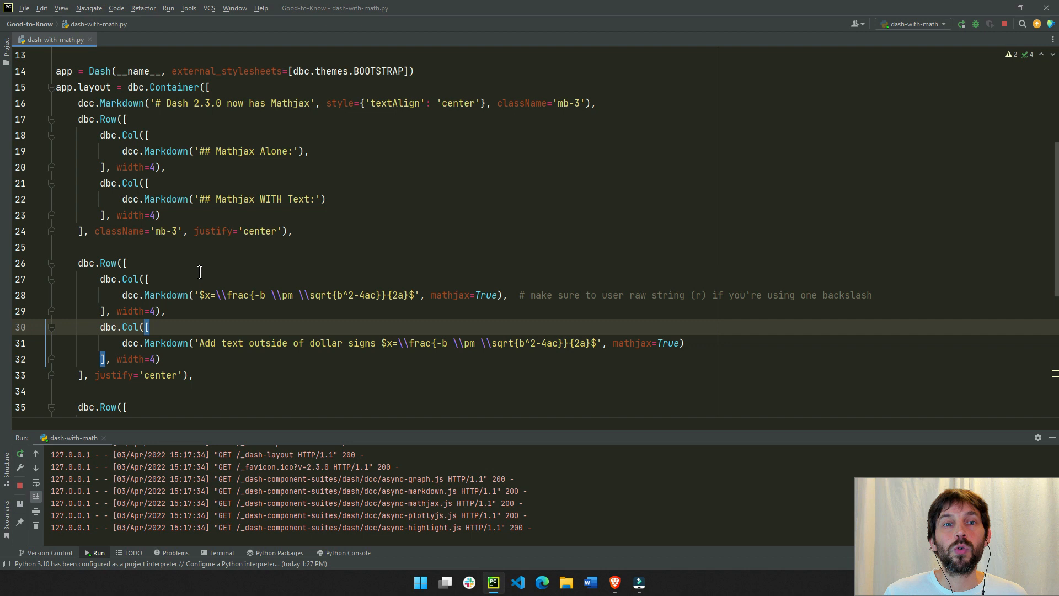
pyautogui.scroll(3)
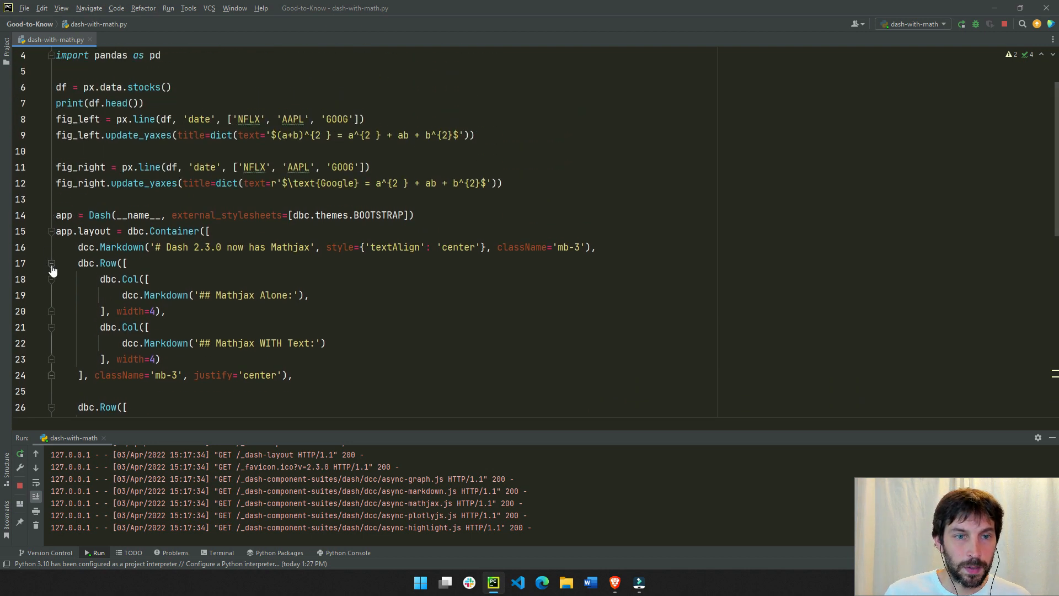
pyautogui.click(52, 264)
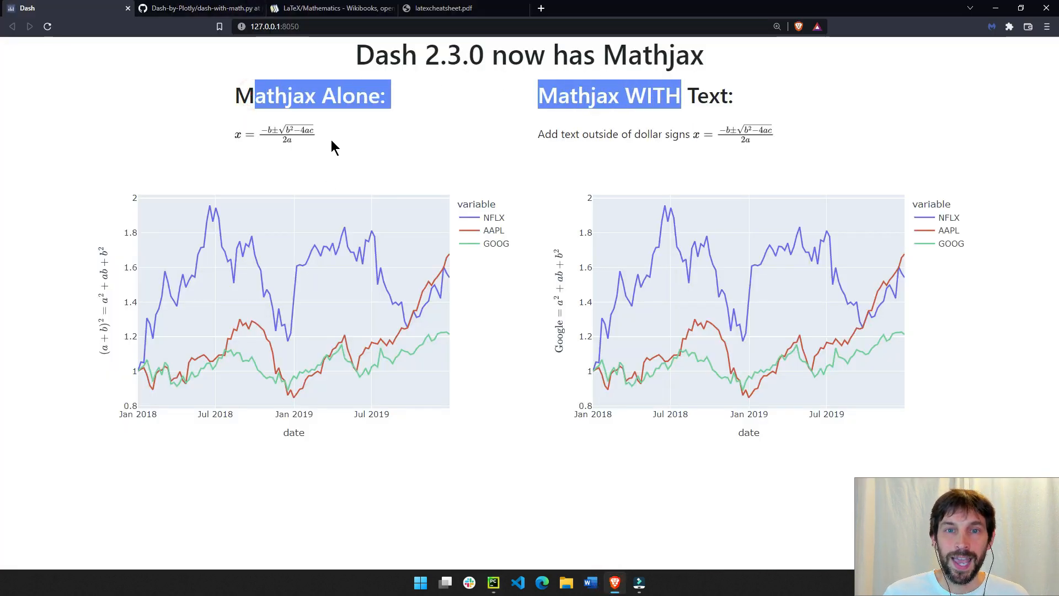
pyautogui.moveTo(356, 85)
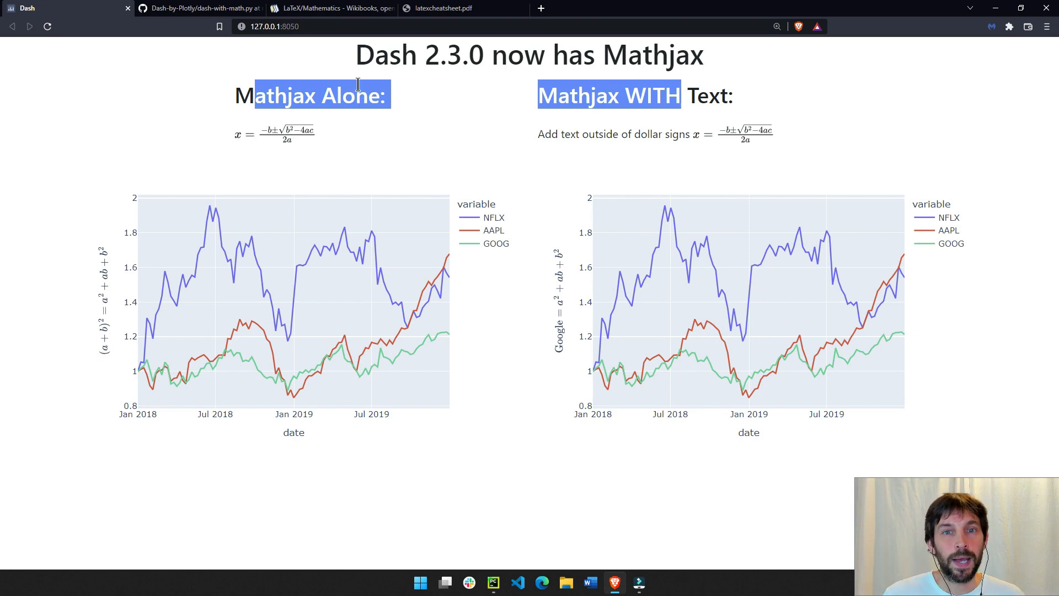
pyautogui.click(550, 134)
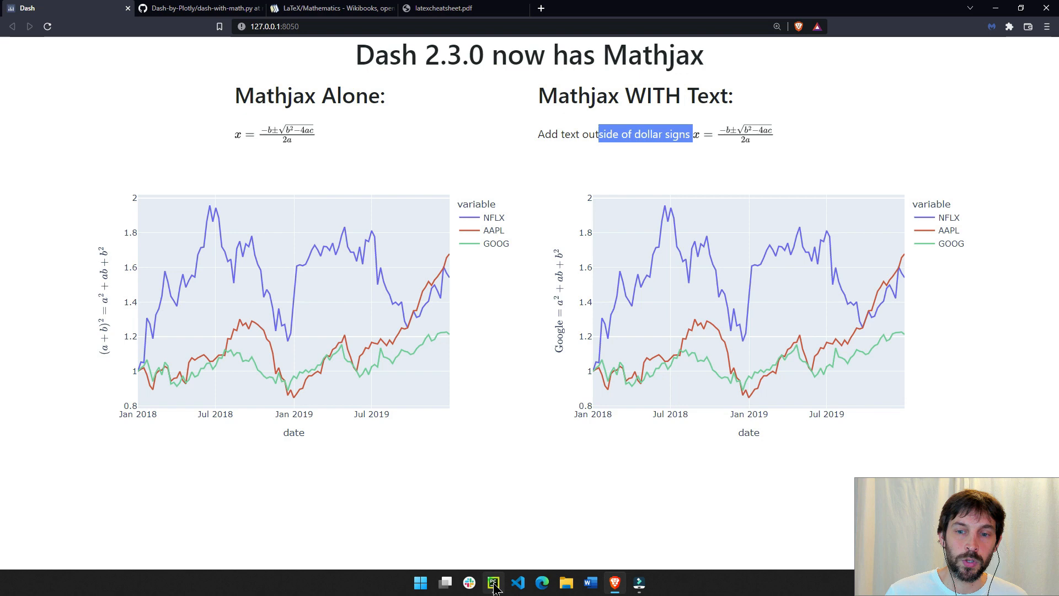
# Step: Point out the standalone quadratic formula string and its dollar-sign delimiters against the rendered page
pyautogui.click(493, 582)
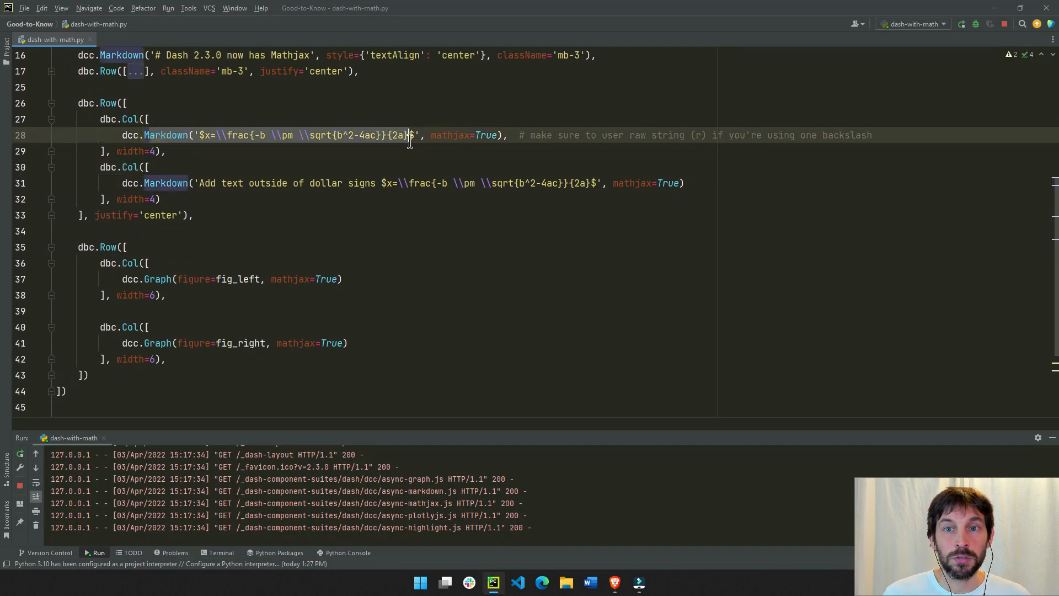
pyautogui.click(576, 182)
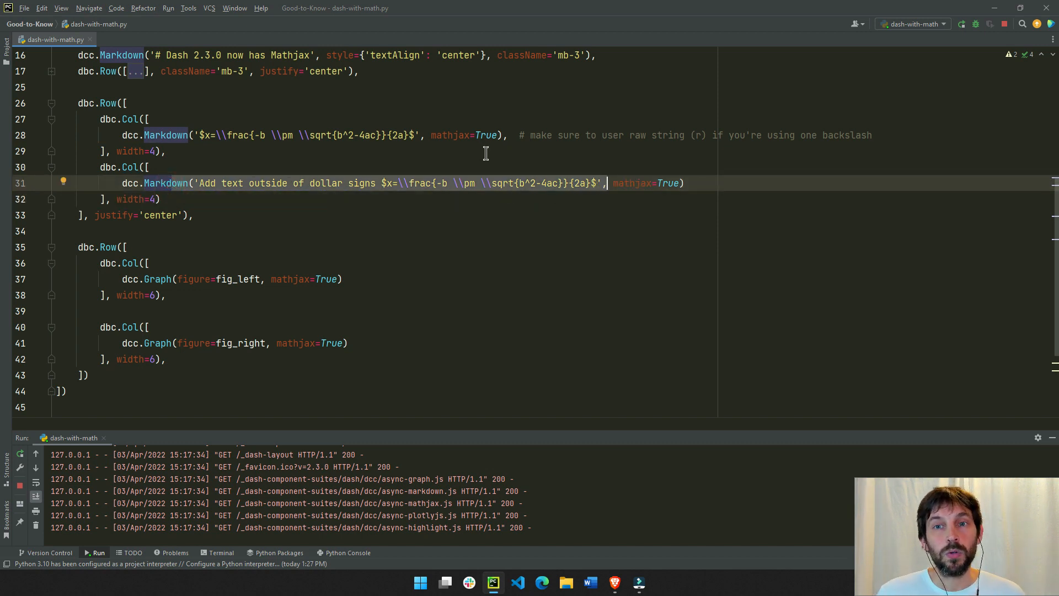
pyautogui.moveTo(381, 169)
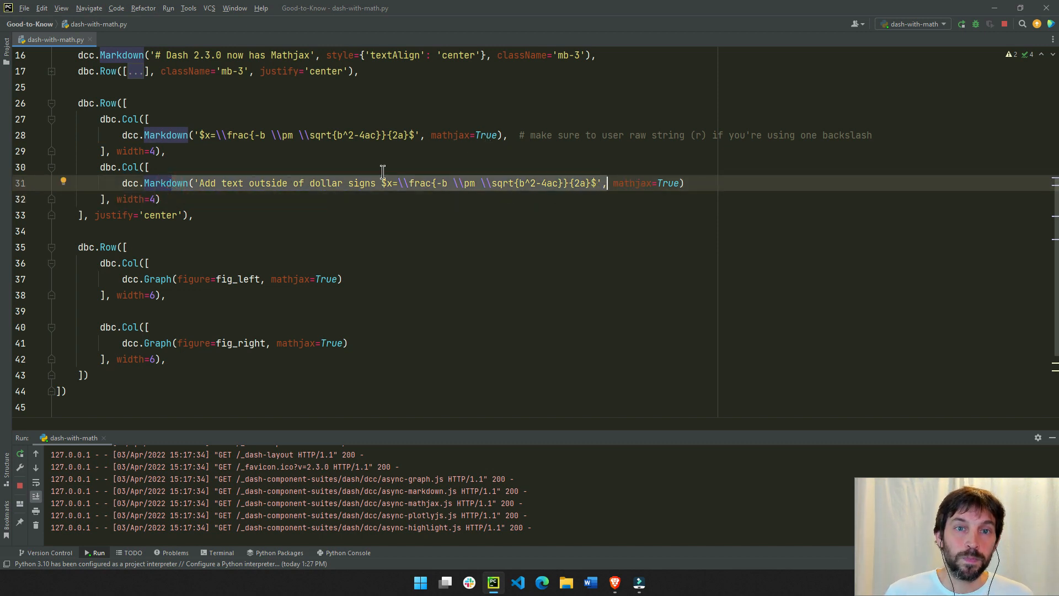
pyautogui.scroll(3)
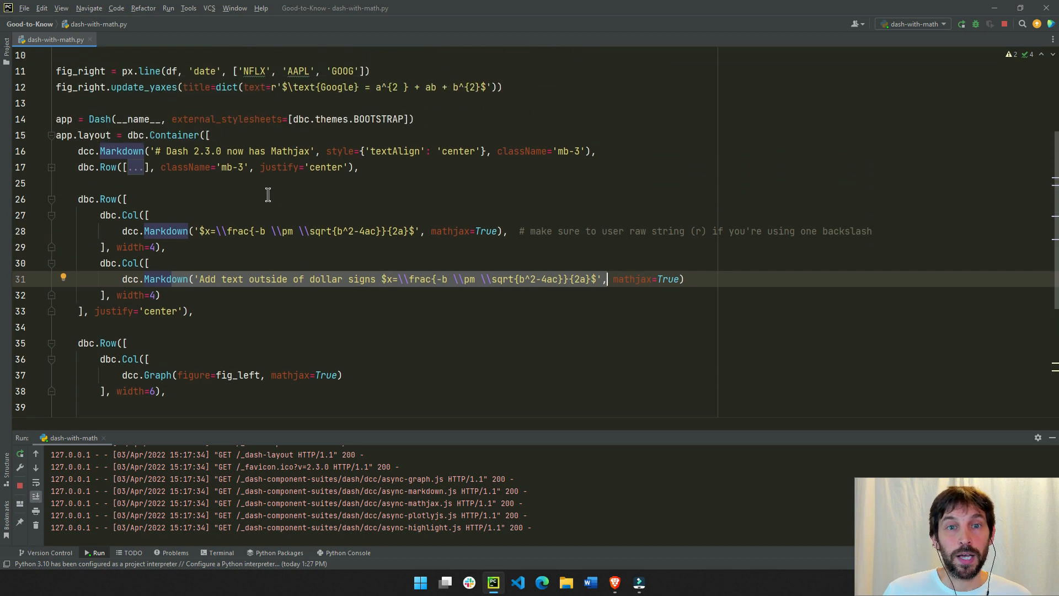
pyautogui.moveTo(205, 230)
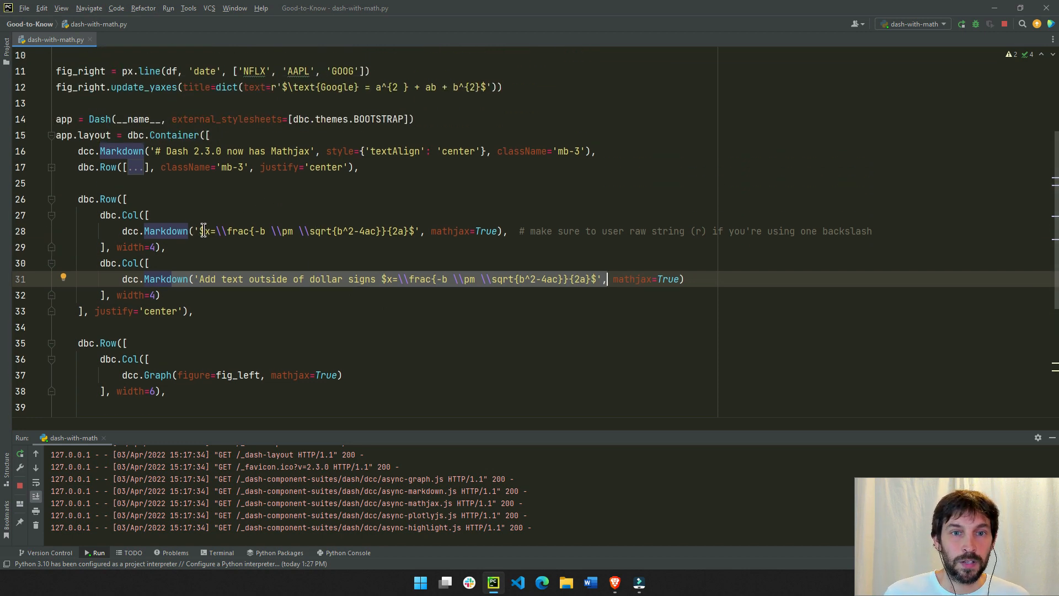
pyautogui.click(404, 231)
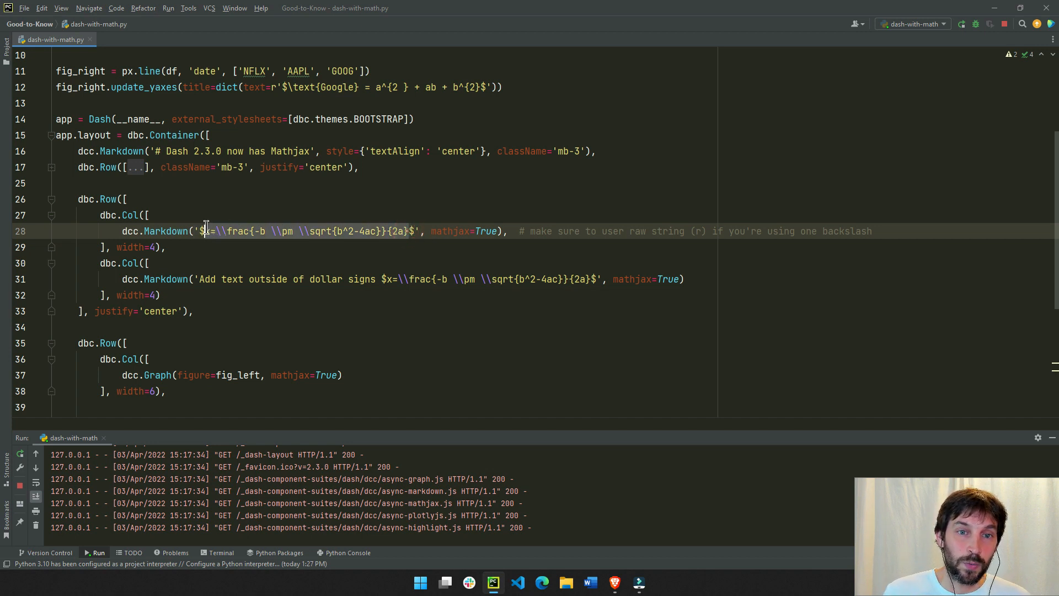
pyautogui.click(541, 581)
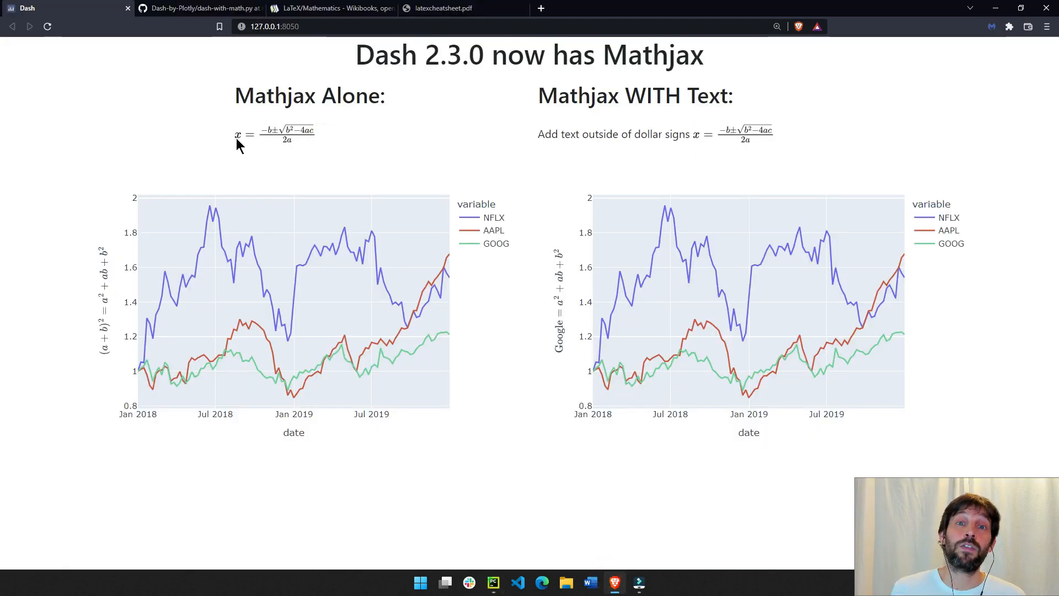
pyautogui.moveTo(354, 12)
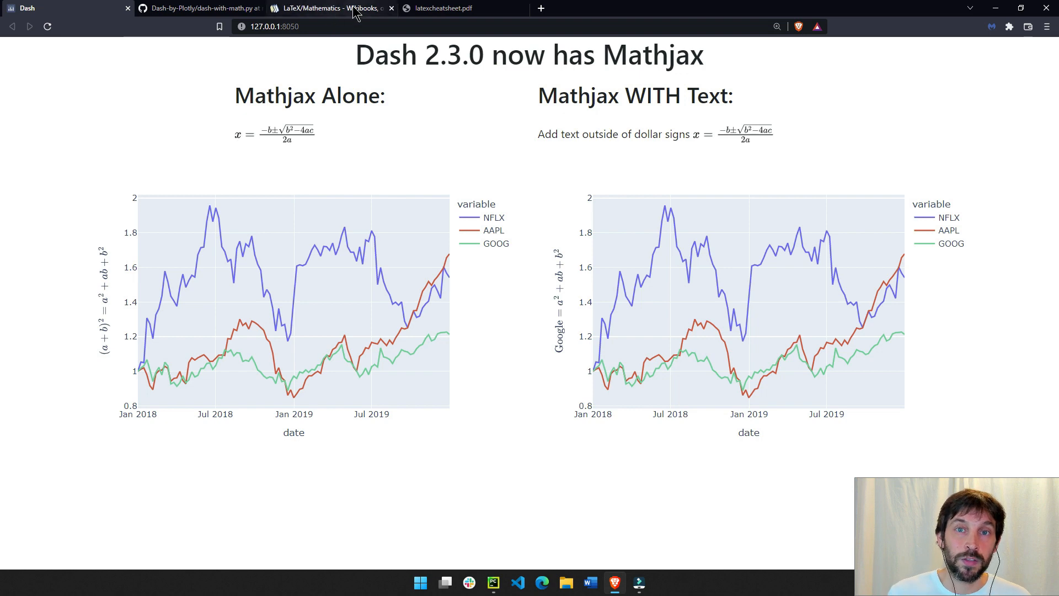
# Step: Read the Wikibooks LaTeX/Mathematics article through its Symbols, Greek letters and Operators sections
pyautogui.click(330, 8)
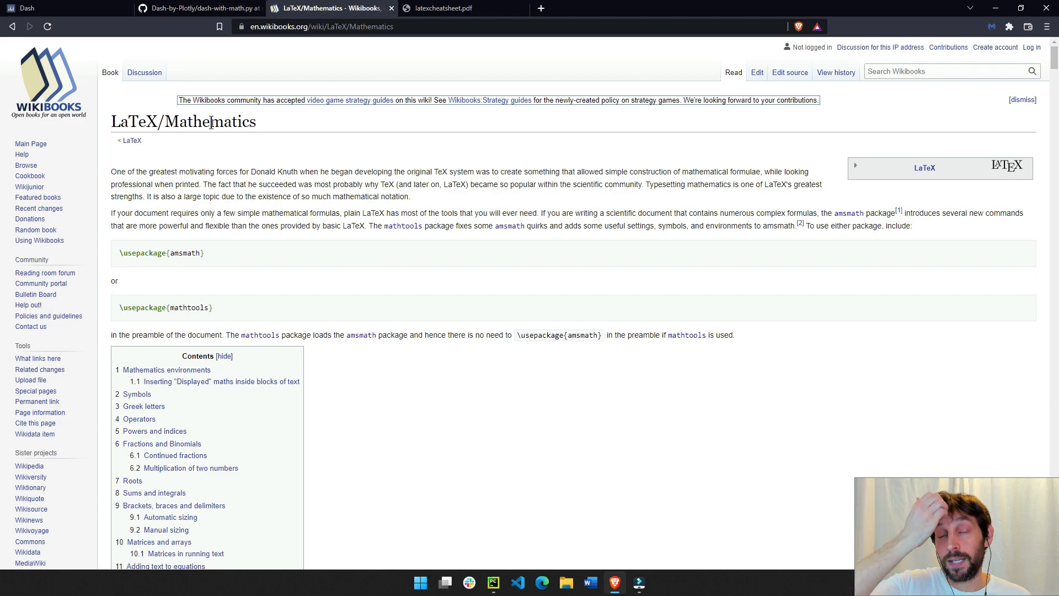
pyautogui.scroll(-3)
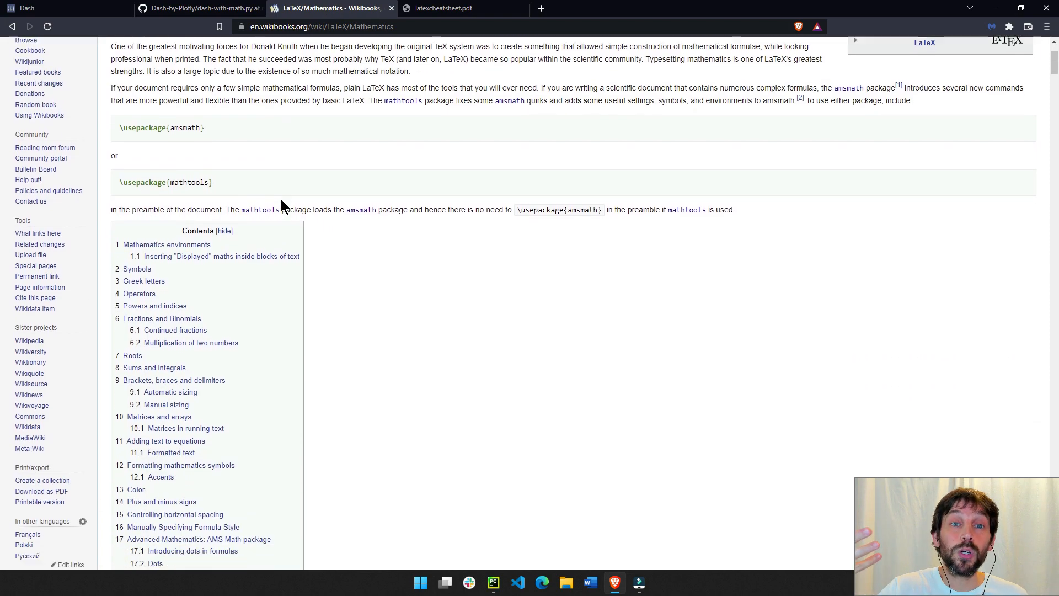
pyautogui.scroll(-3)
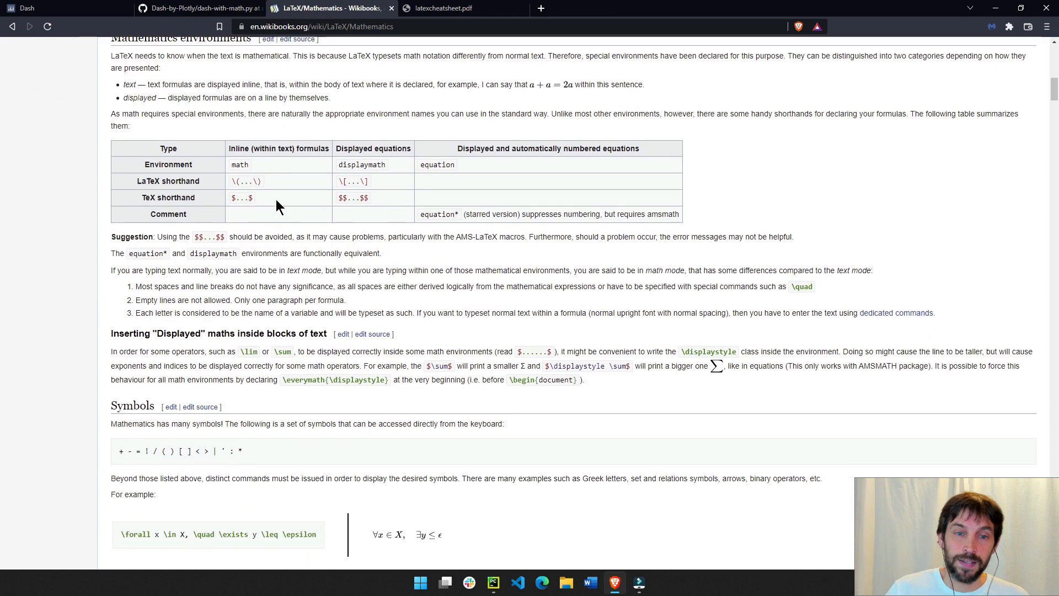
pyautogui.scroll(-3)
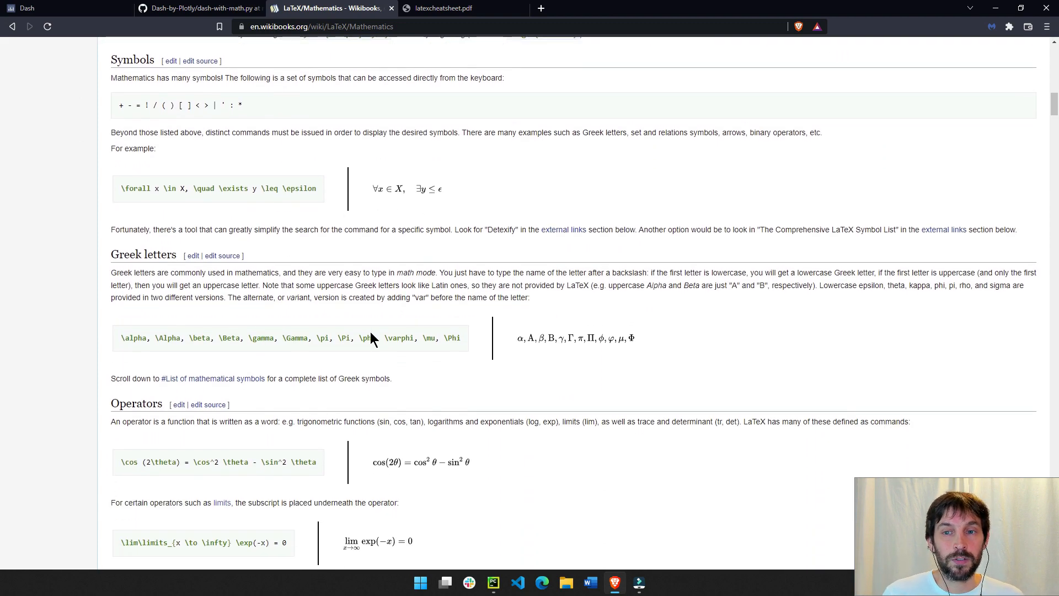
pyautogui.scroll(-3)
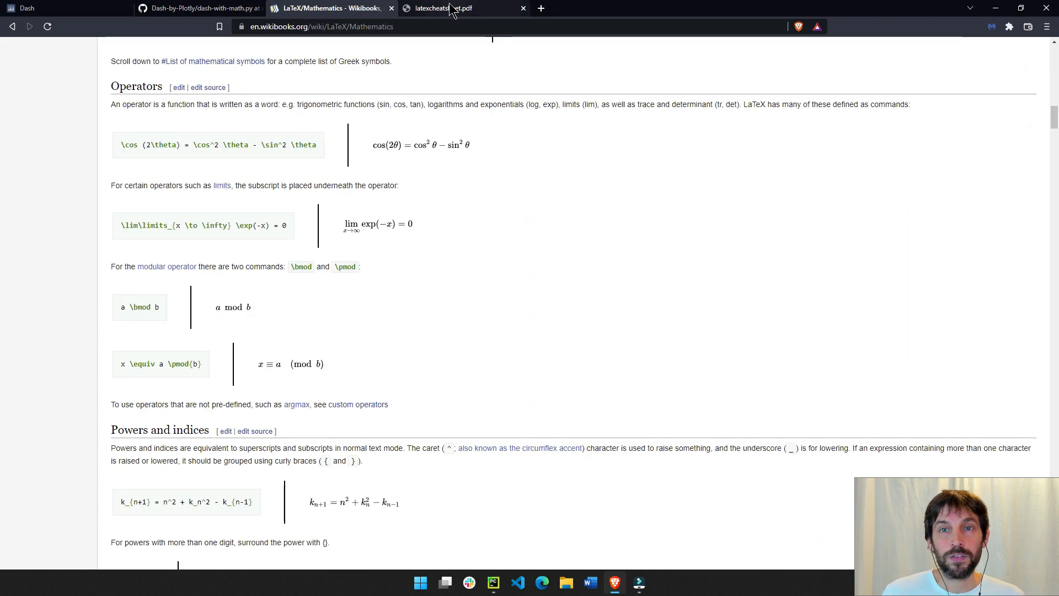
# Step: Look over both pages of latexcheatsheet.pdf with its math-mode symbol and calculus tables
pyautogui.click(443, 7)
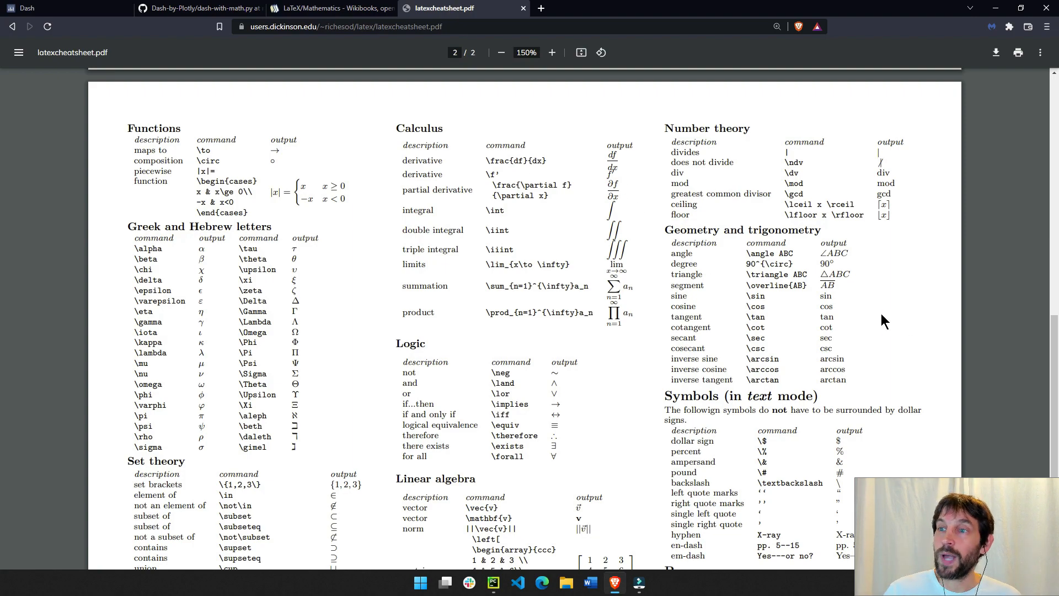
pyautogui.scroll(3)
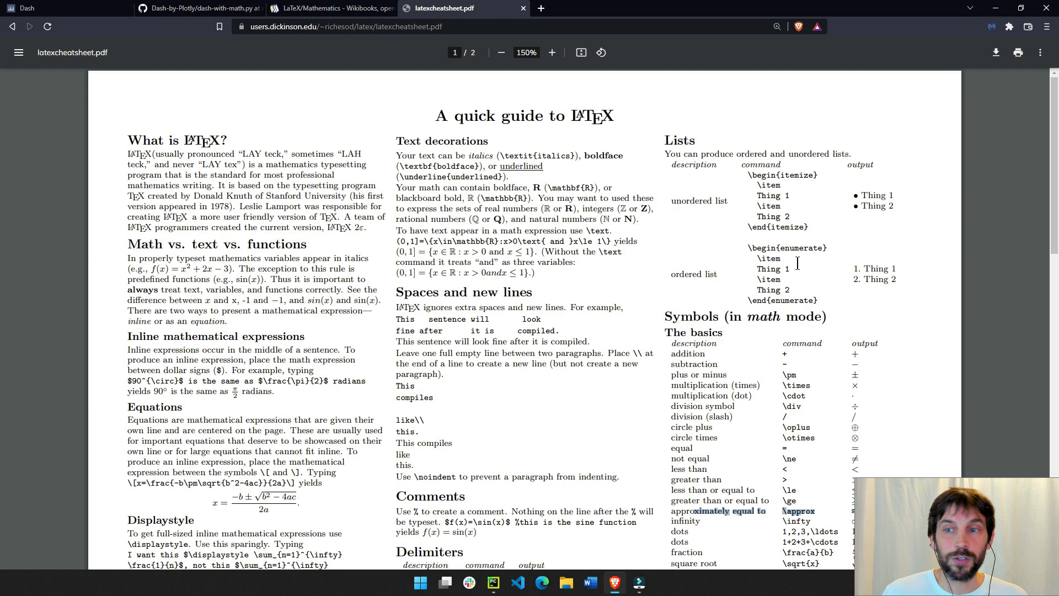
pyautogui.moveTo(668, 332)
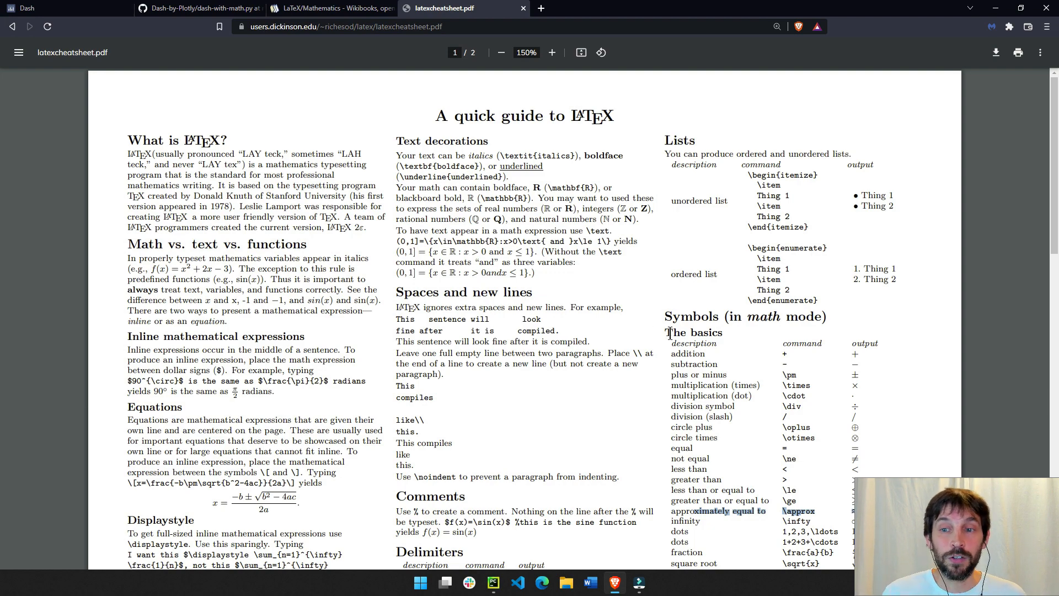
pyautogui.scroll(-3)
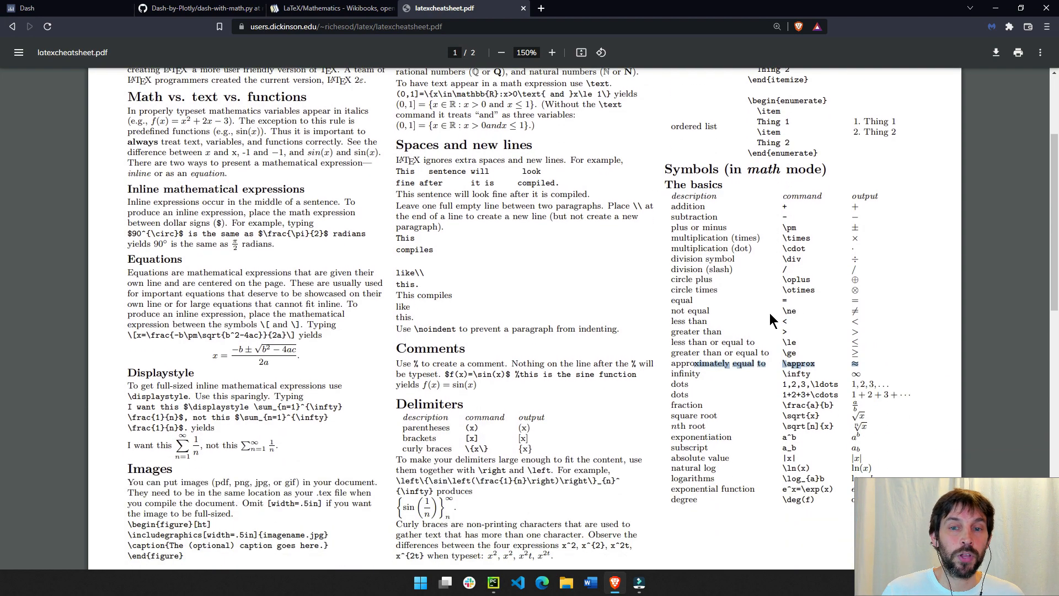
pyautogui.scroll(-3)
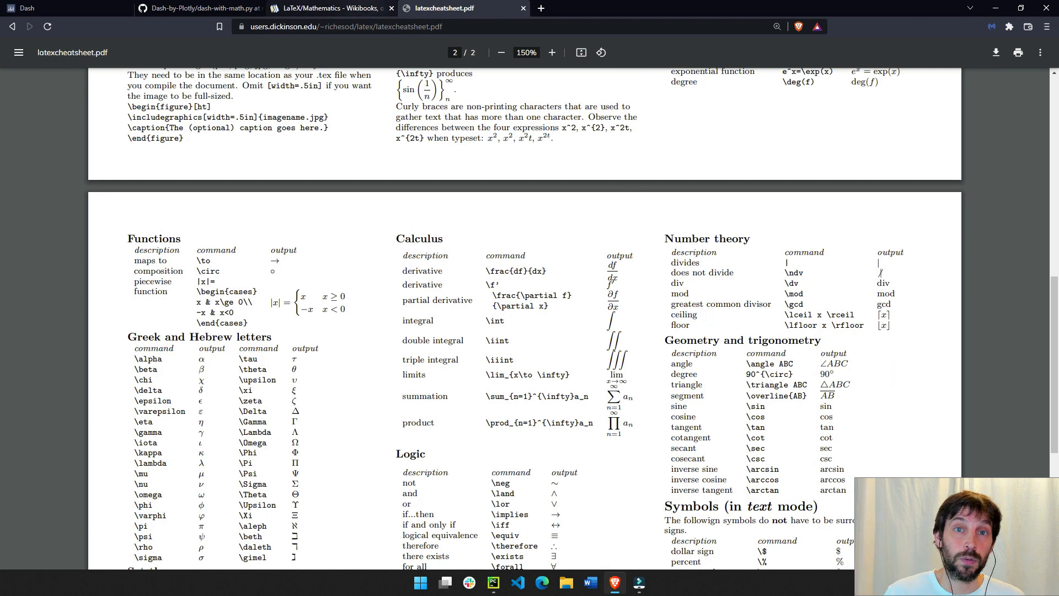
# Step: Copy the \frac{n!}{k!(n-k)!} = \binom{n}{k} example from Wikibooks' Fractions and Binomials section
pyautogui.click(331, 8)
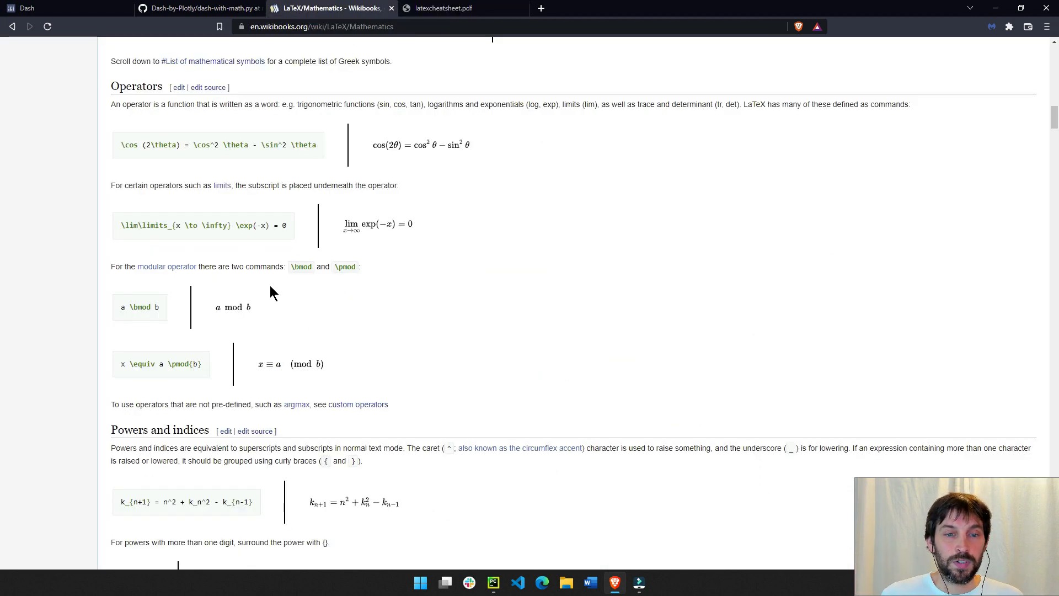
pyautogui.scroll(-3)
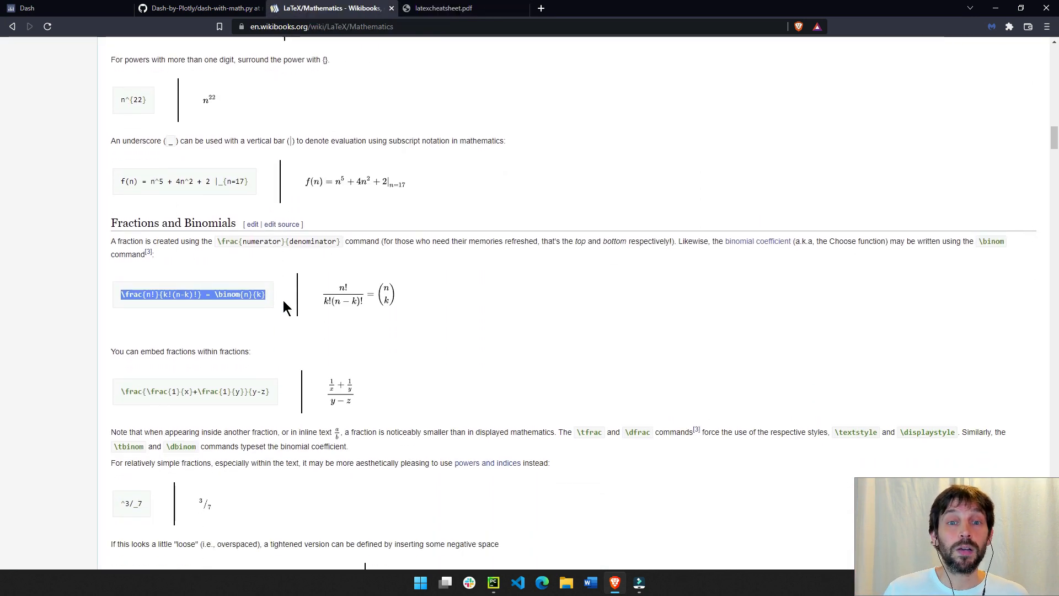
pyautogui.moveTo(254, 293)
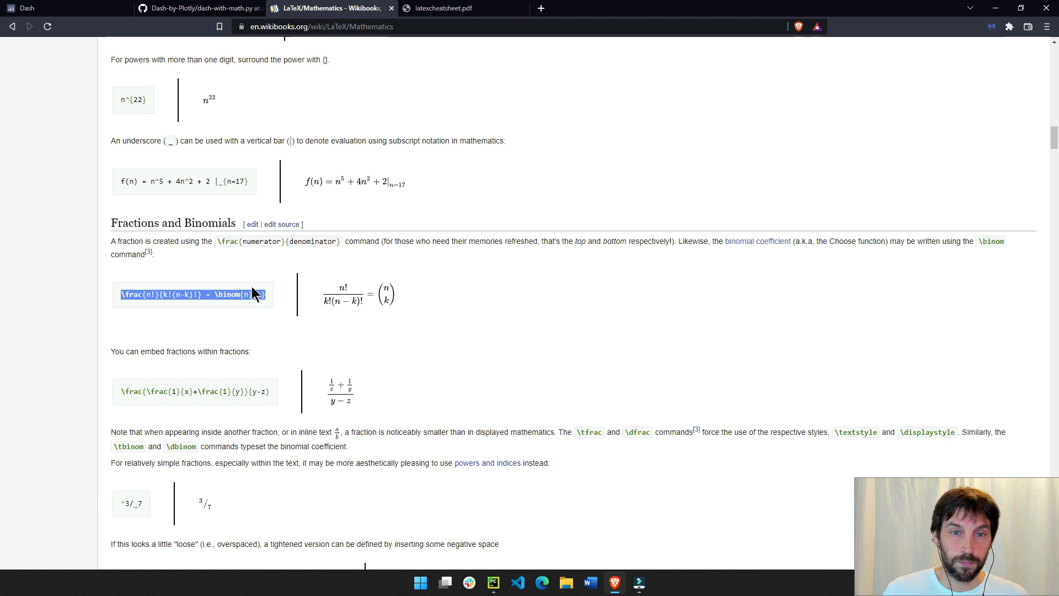
pyautogui.rightClick(253, 293)
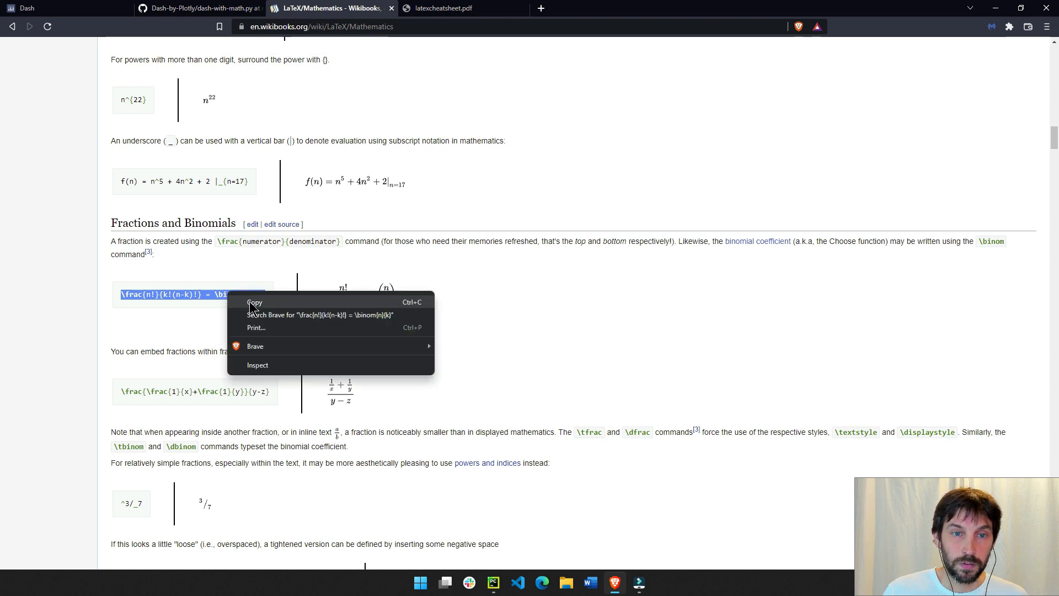
pyautogui.click(492, 582)
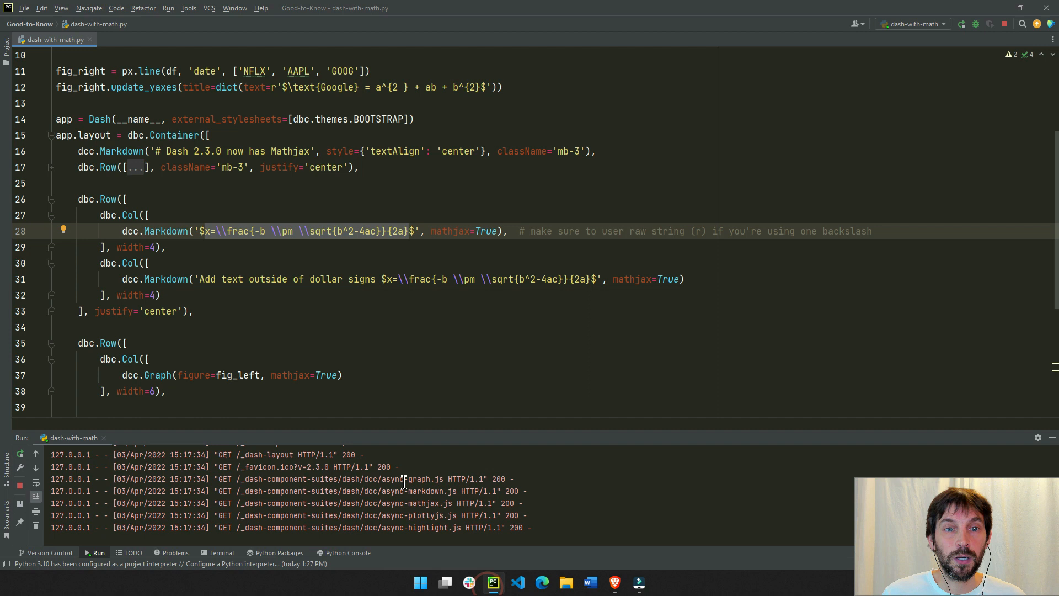
pyautogui.moveTo(222, 244)
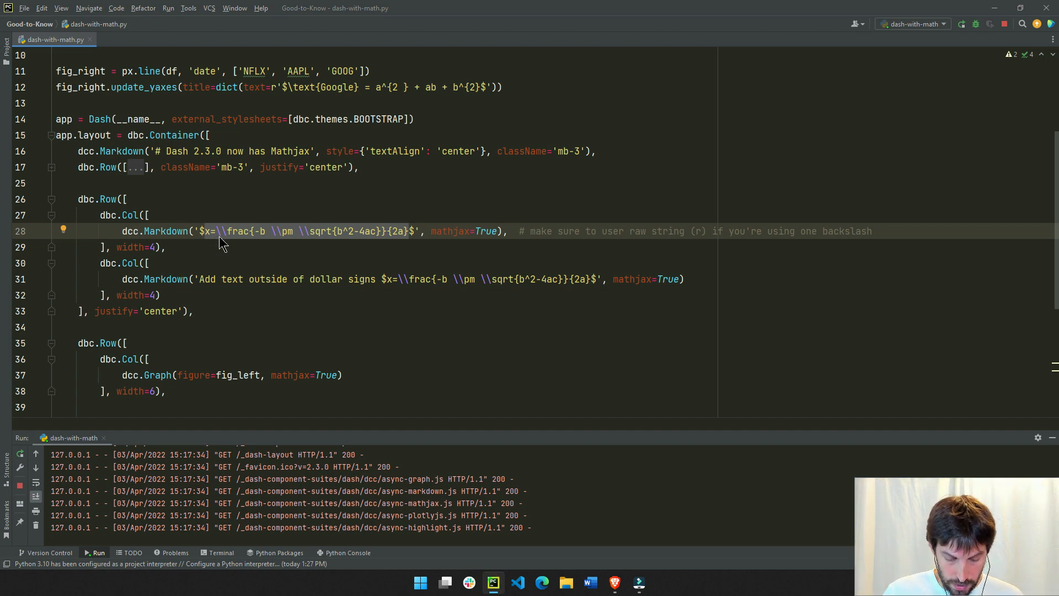
# Step: Replace the quadratic formula in the first Markdown with \frac{n!}{k!(n-k)!} = \binom{n}{k}
pyautogui.write('\\frac{n!}{k!(n_k)!} = \\binom{n}{k}')
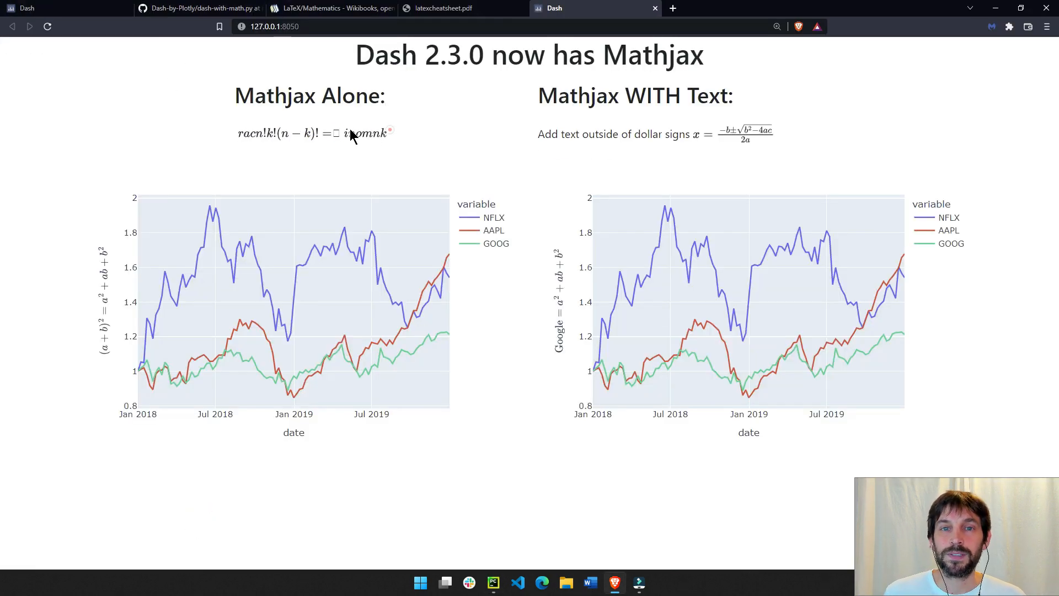
# Step: Select the broken symbol in the garbled 'racn!k!(n−k)! = inomnk' rendering in the Dash app
pyautogui.doubleClick(334, 134)
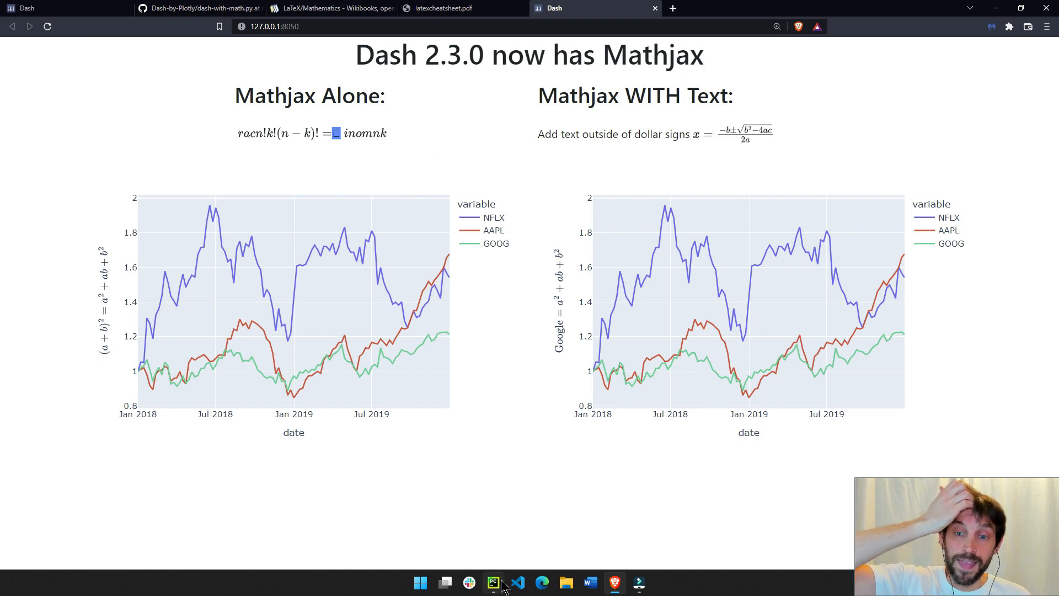
# Step: Prefix the standalone Markdown string with r so the binomial identity renders correctly in the app
pyautogui.click(492, 583)
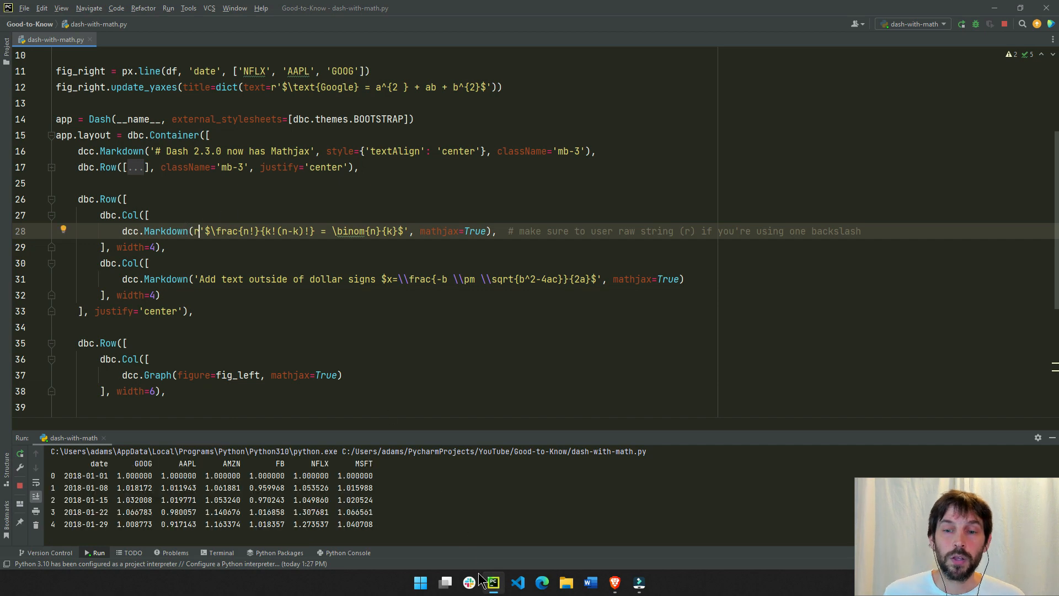
pyautogui.click(541, 582)
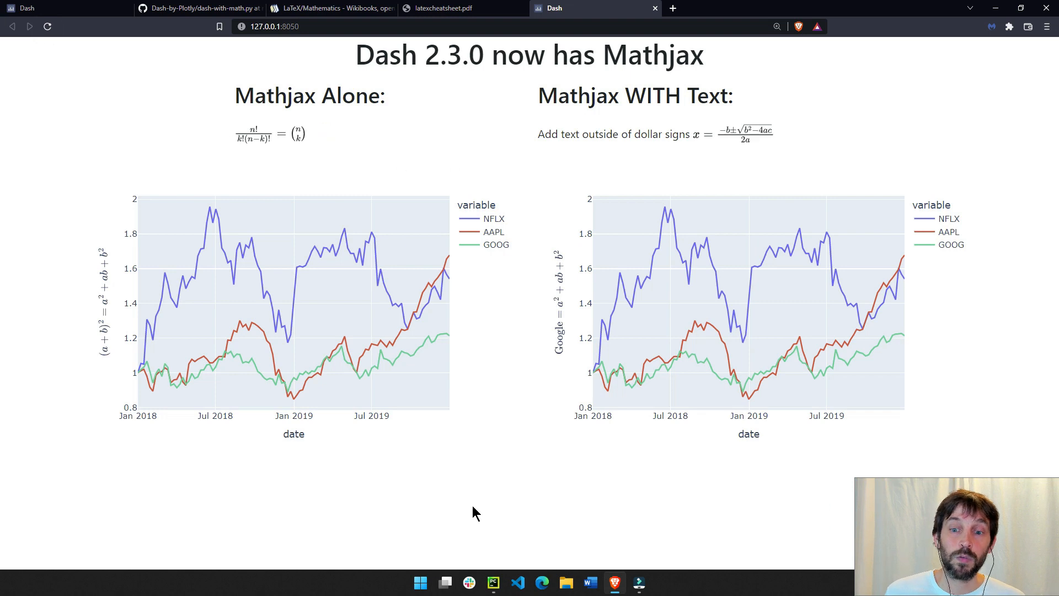
# Step: Remove the r prefix on line 28 and double the backslashes before \frac and \binom
pyautogui.click(493, 582)
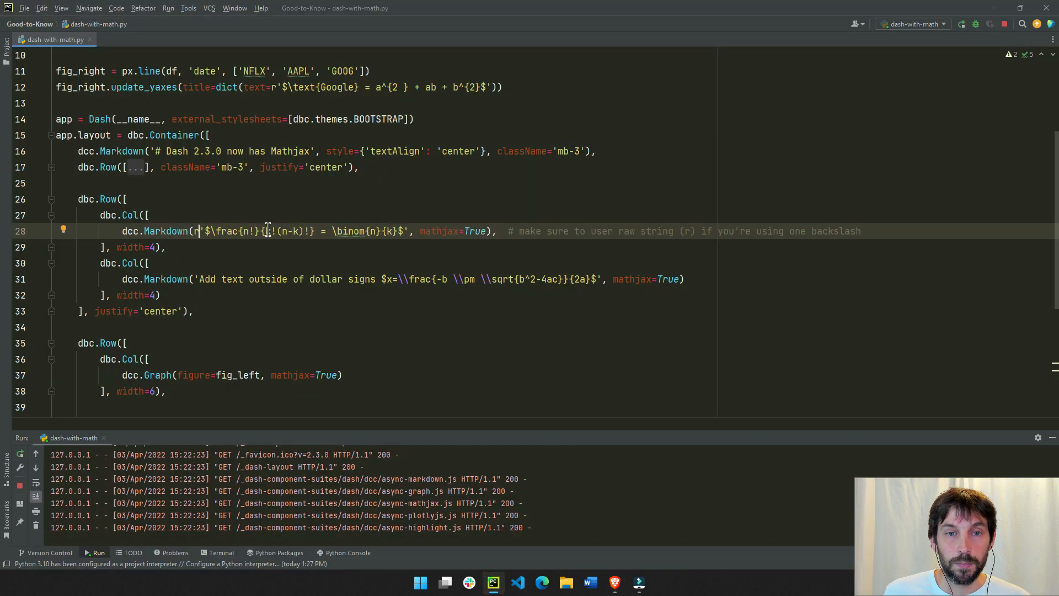
pyautogui.click(335, 231)
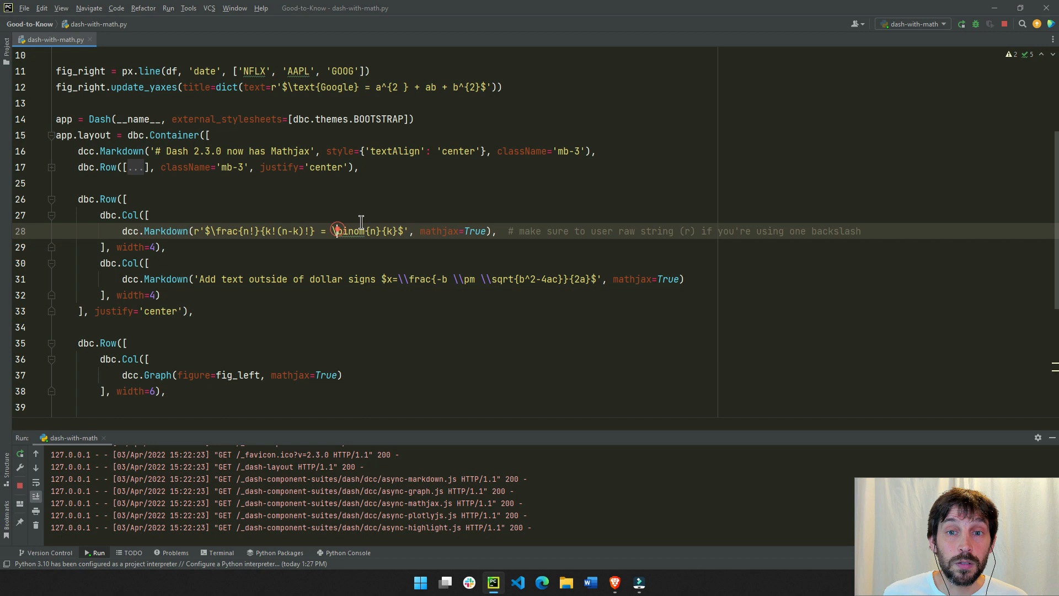
pyautogui.click(192, 231)
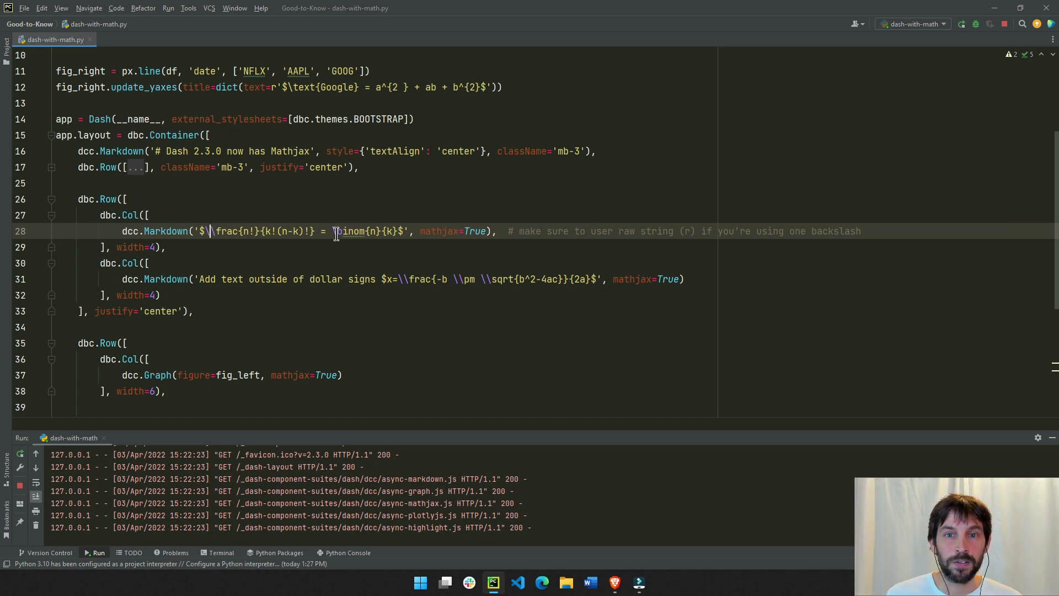
pyautogui.click(471, 280)
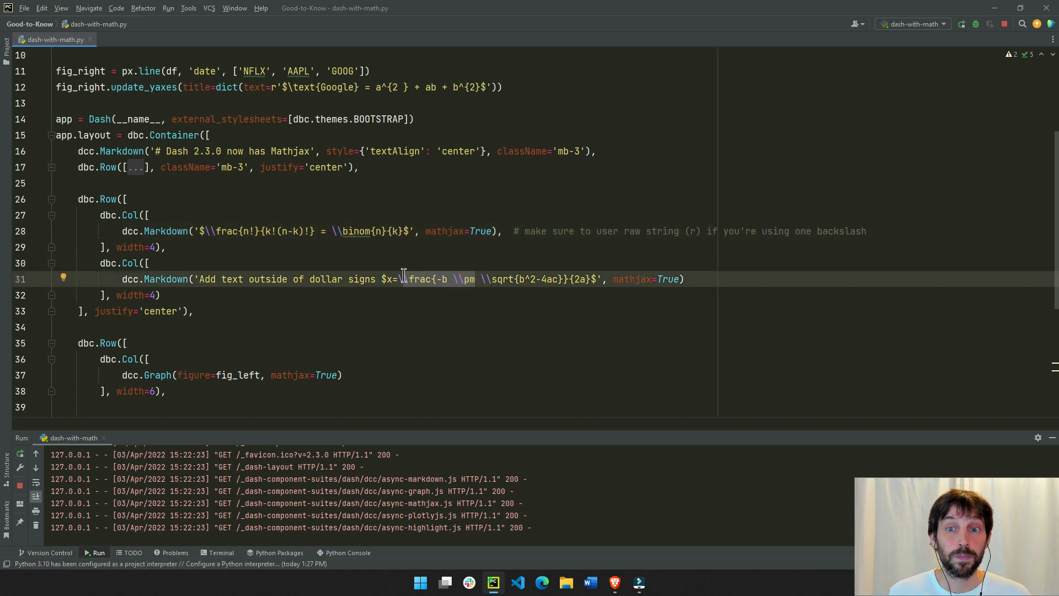
pyautogui.moveTo(293, 279)
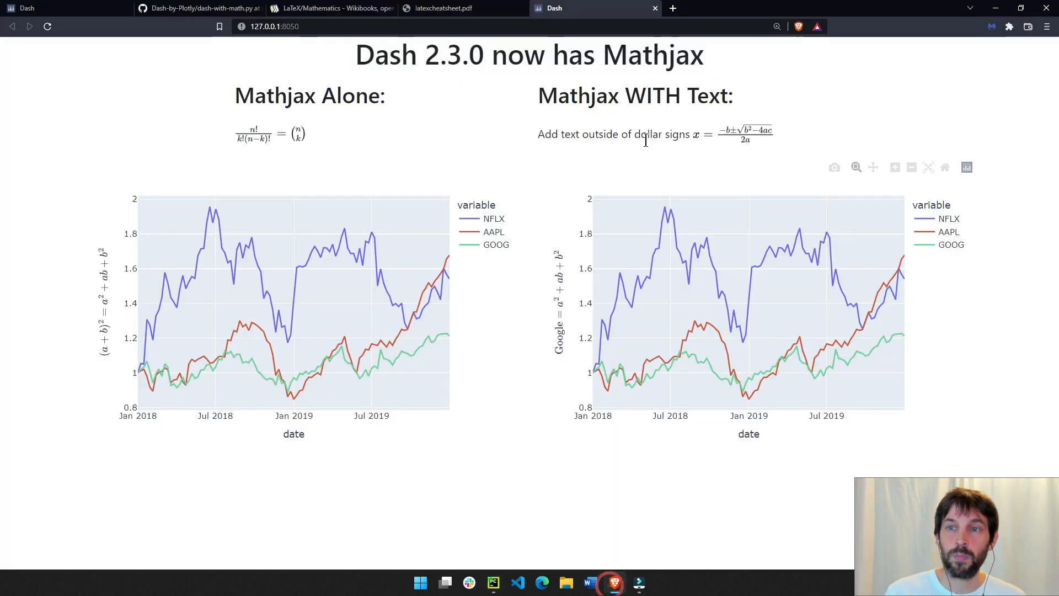
pyautogui.doubleClick(660, 133)
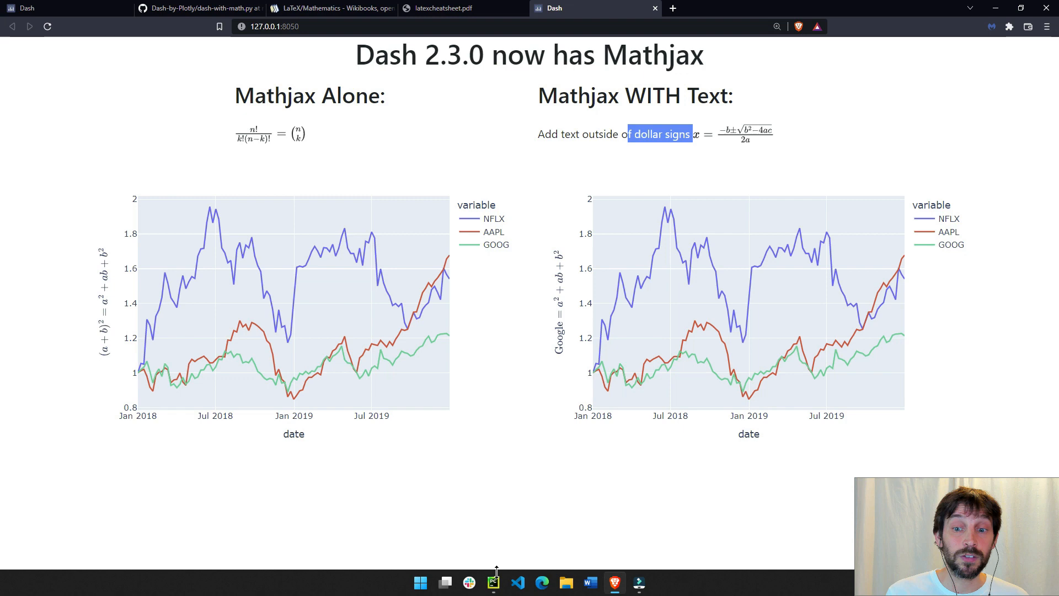
pyautogui.click(494, 581)
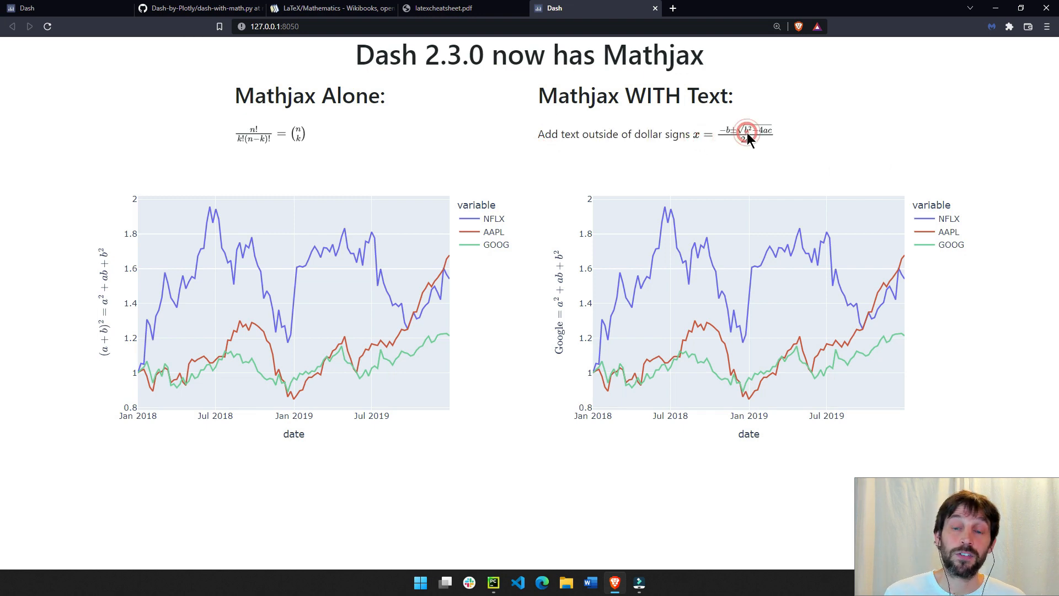
pyautogui.moveTo(589, 517)
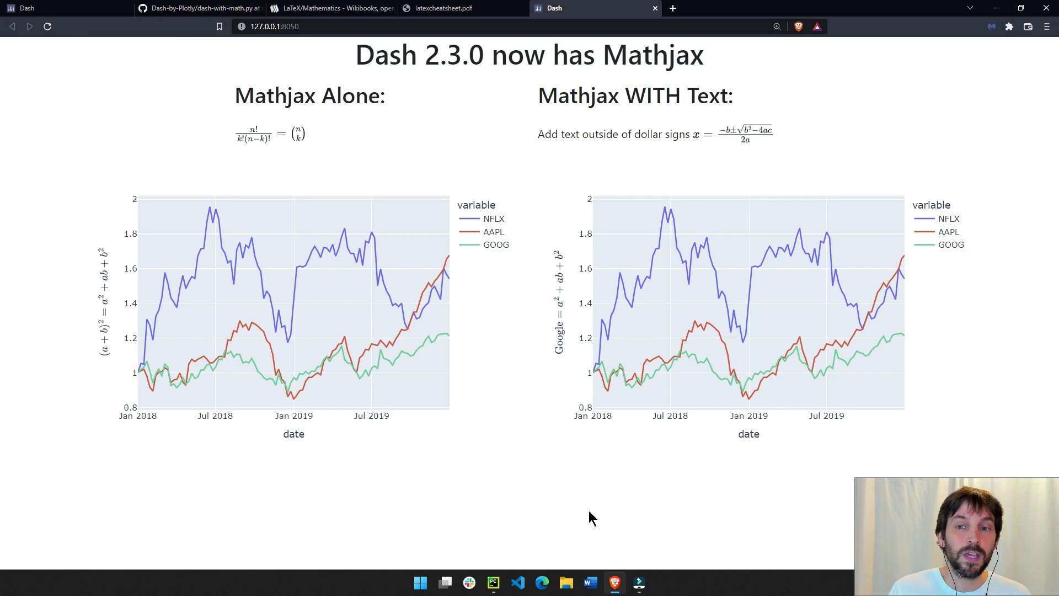
pyautogui.moveTo(564, 300)
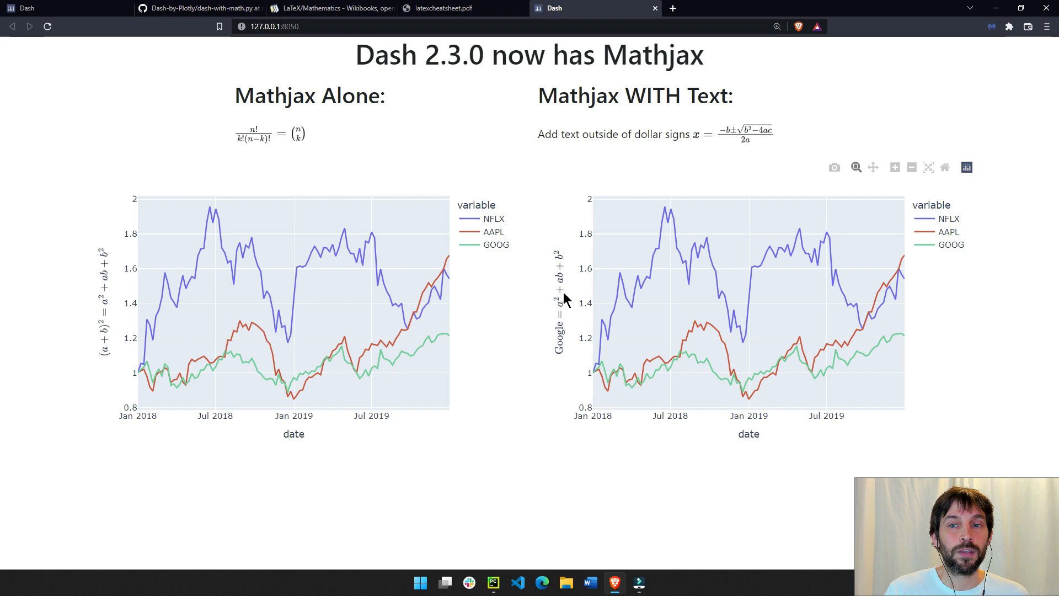
pyautogui.moveTo(395, 284)
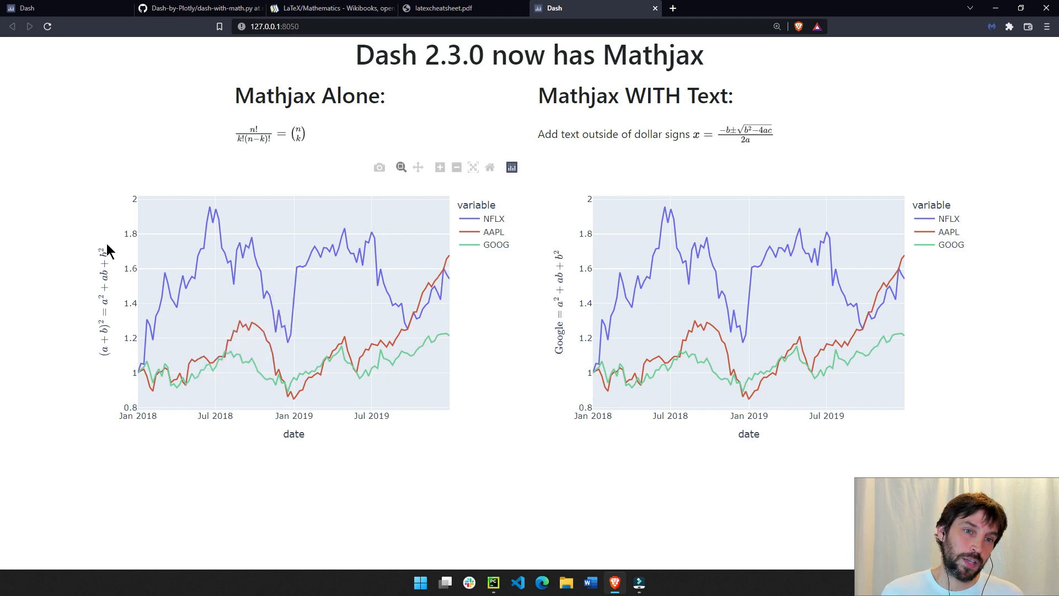
pyautogui.moveTo(95, 321)
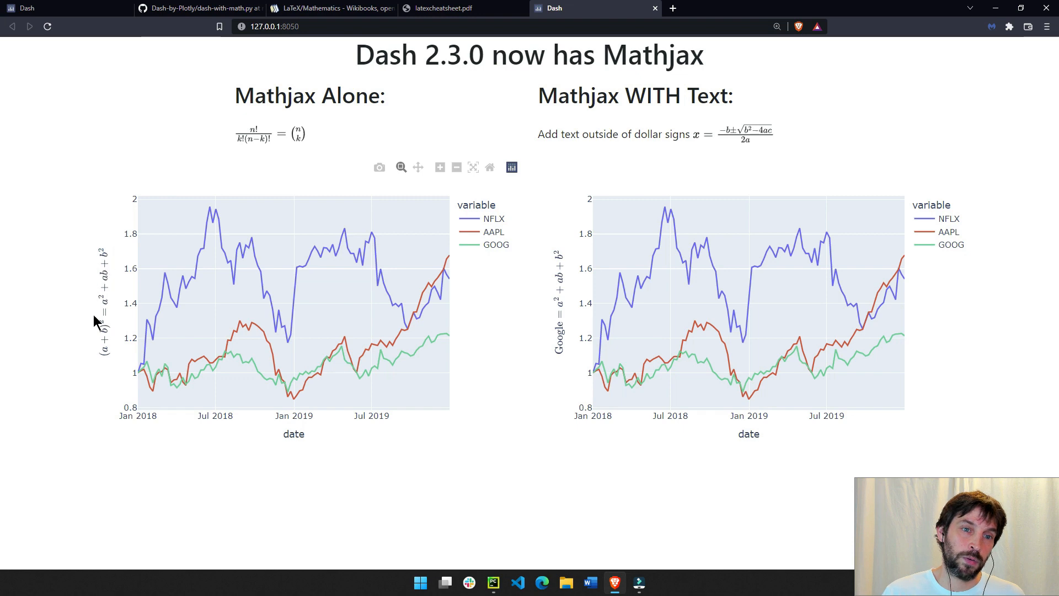
pyautogui.moveTo(273, 240)
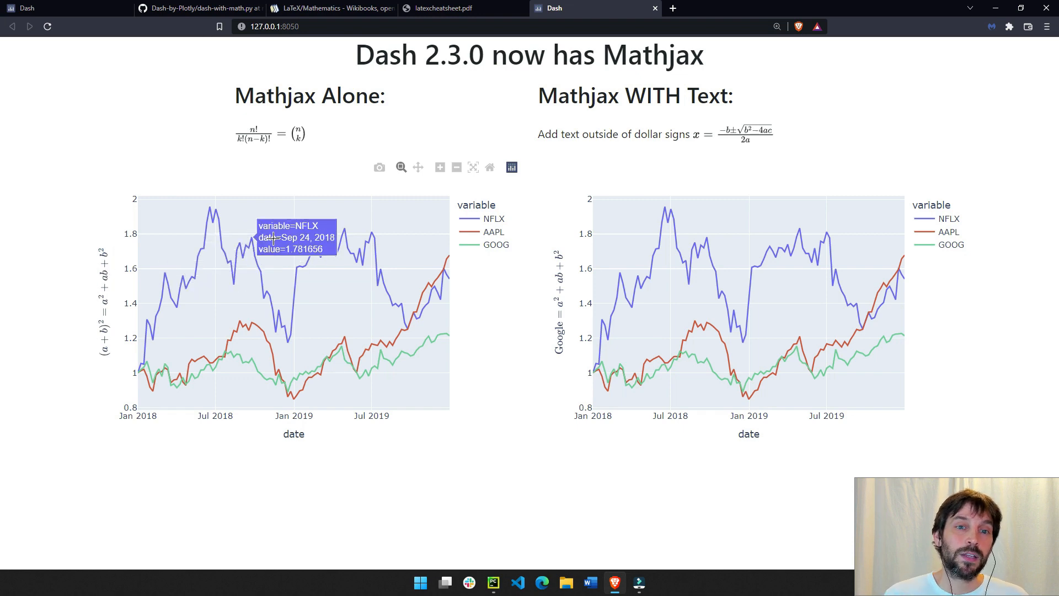
pyautogui.moveTo(493, 583)
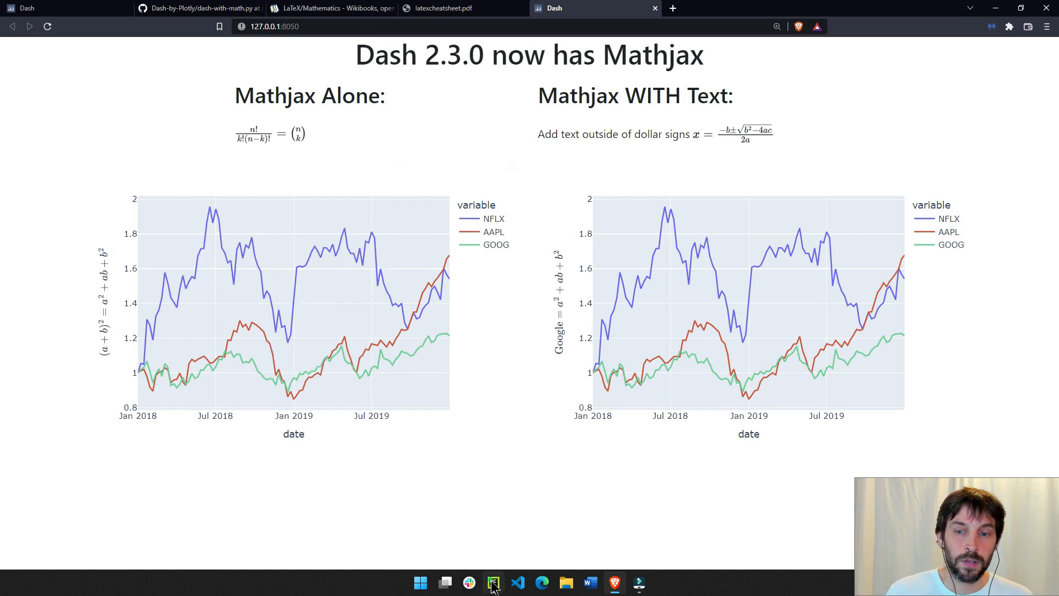
# Step: Revisit line 28's markdown equation string in the editor and inspect its backslashes
pyautogui.click(492, 582)
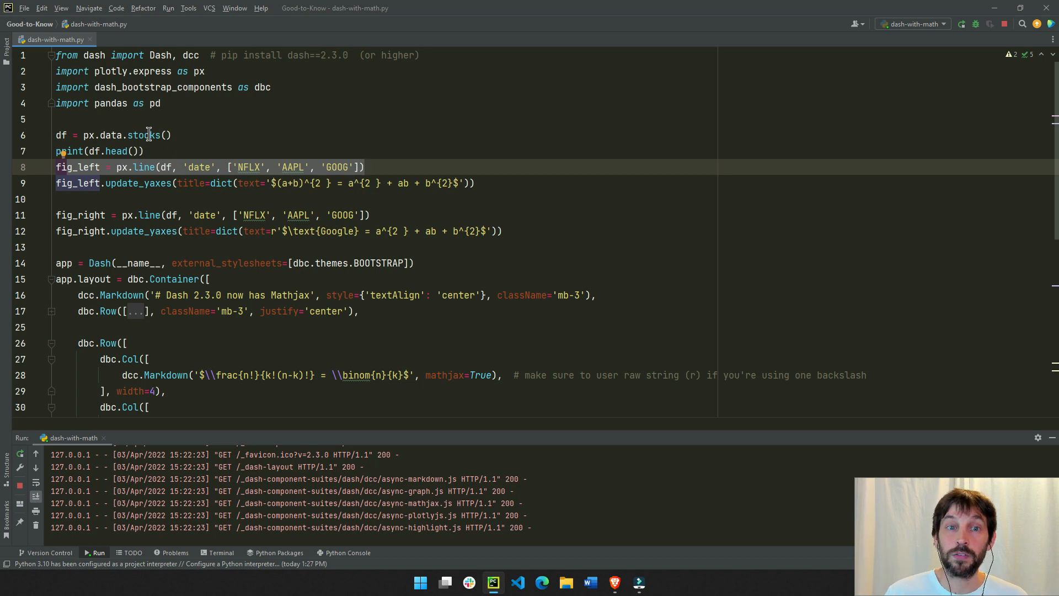
pyautogui.moveTo(120, 183)
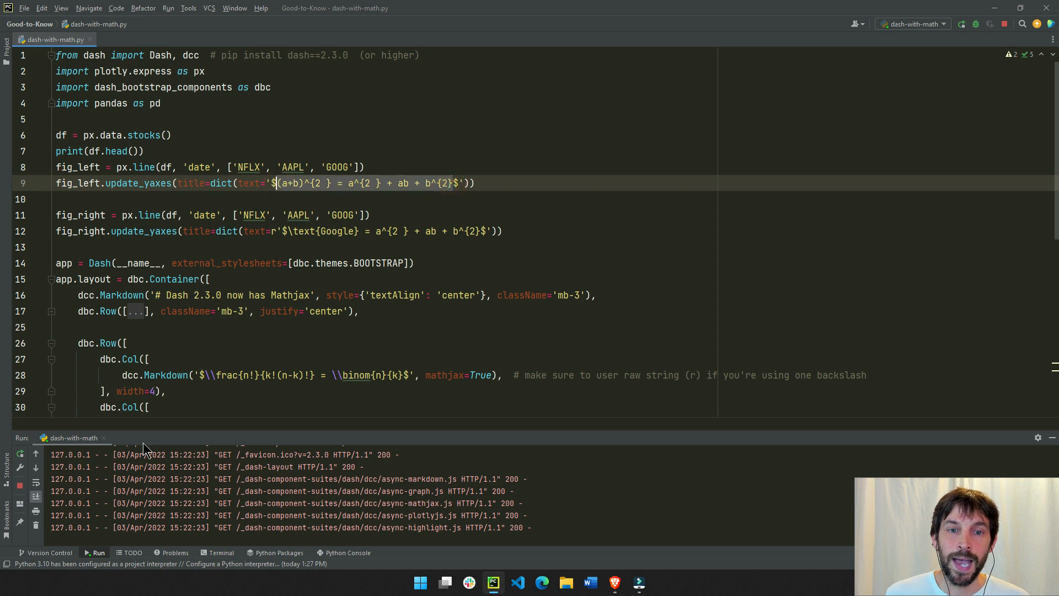
pyautogui.click(207, 375)
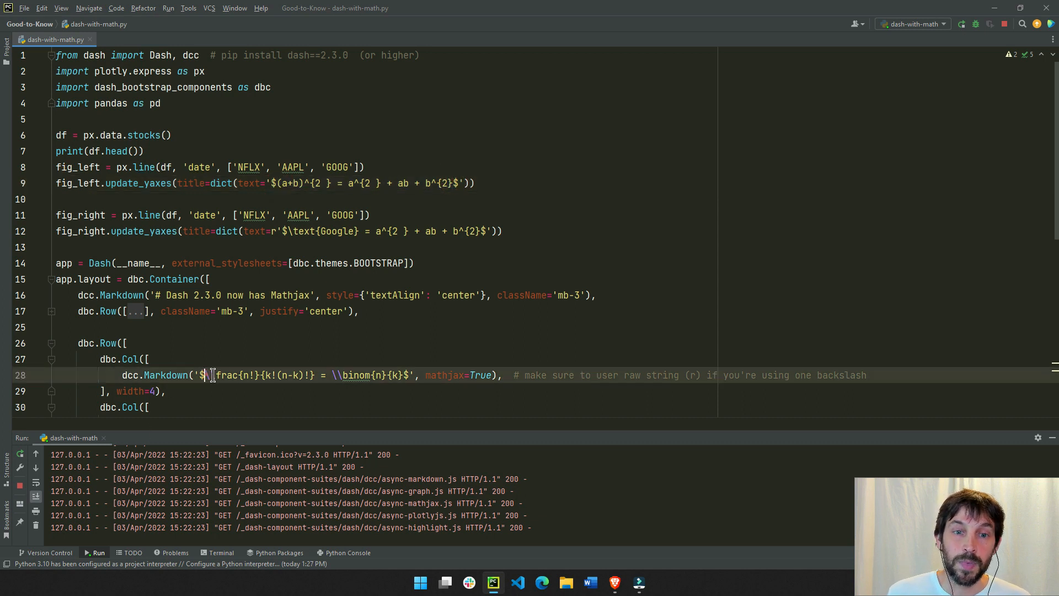
pyautogui.write('\\')
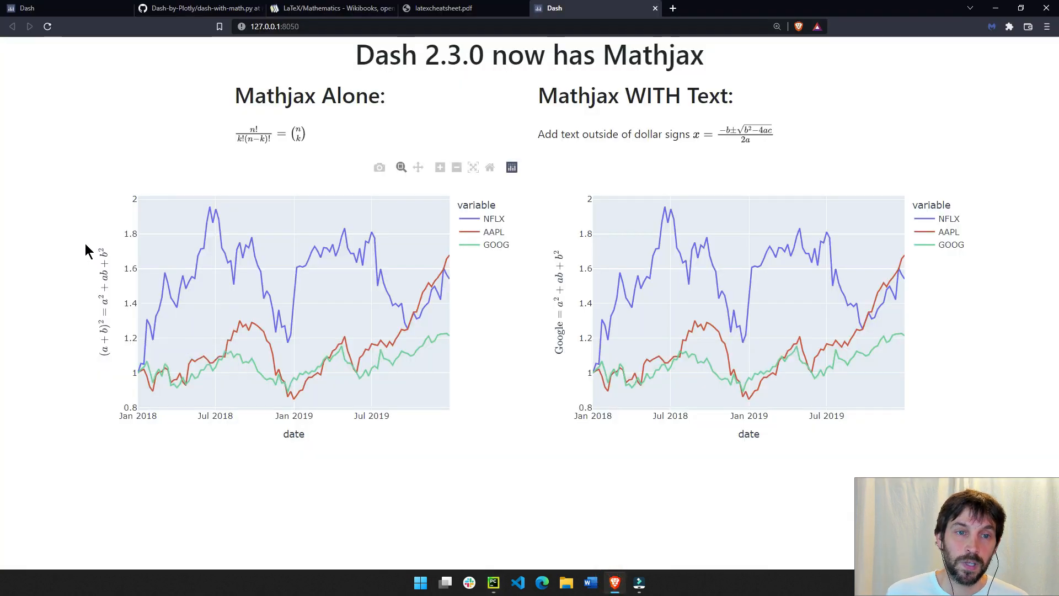
pyautogui.moveTo(208, 146)
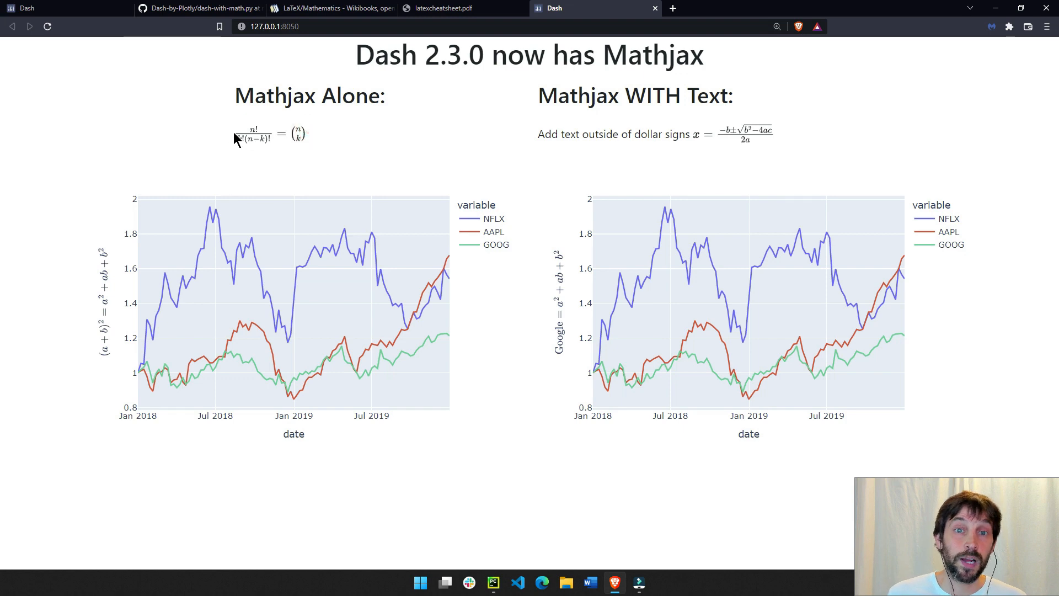
pyautogui.moveTo(159, 201)
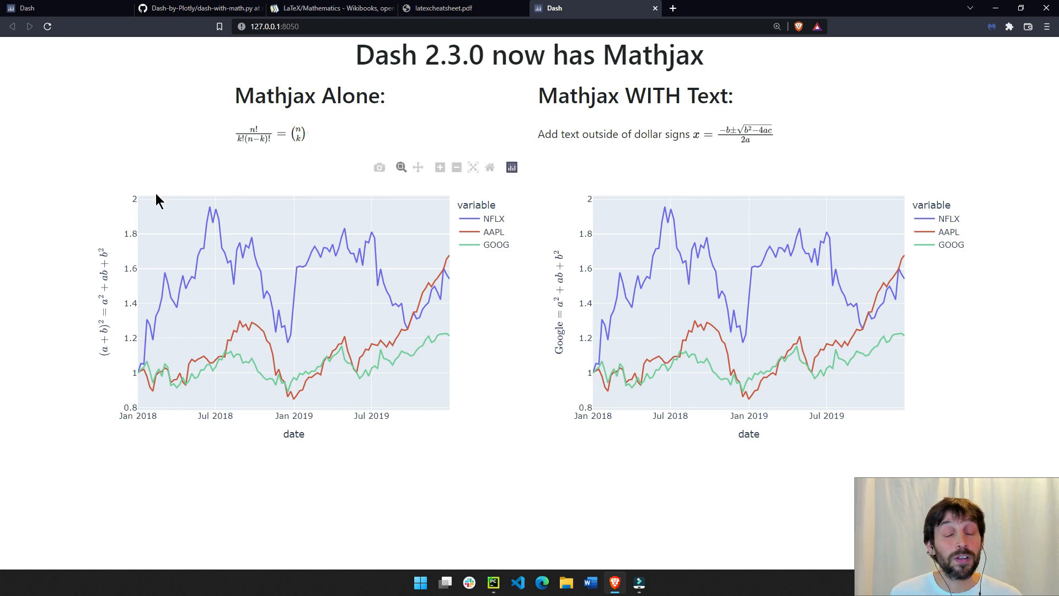
pyautogui.moveTo(563, 254)
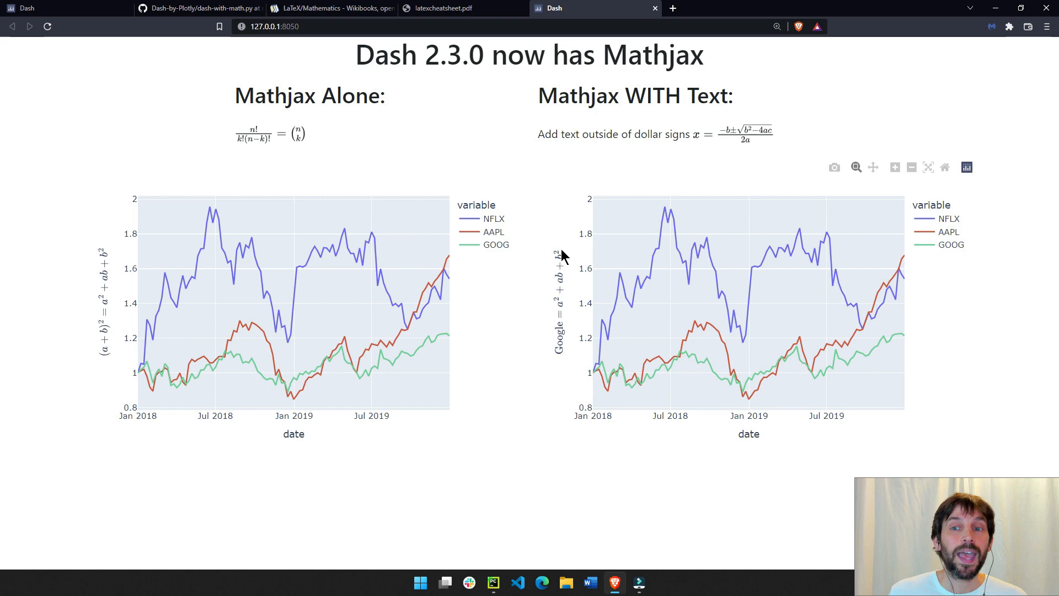
pyautogui.moveTo(564, 274)
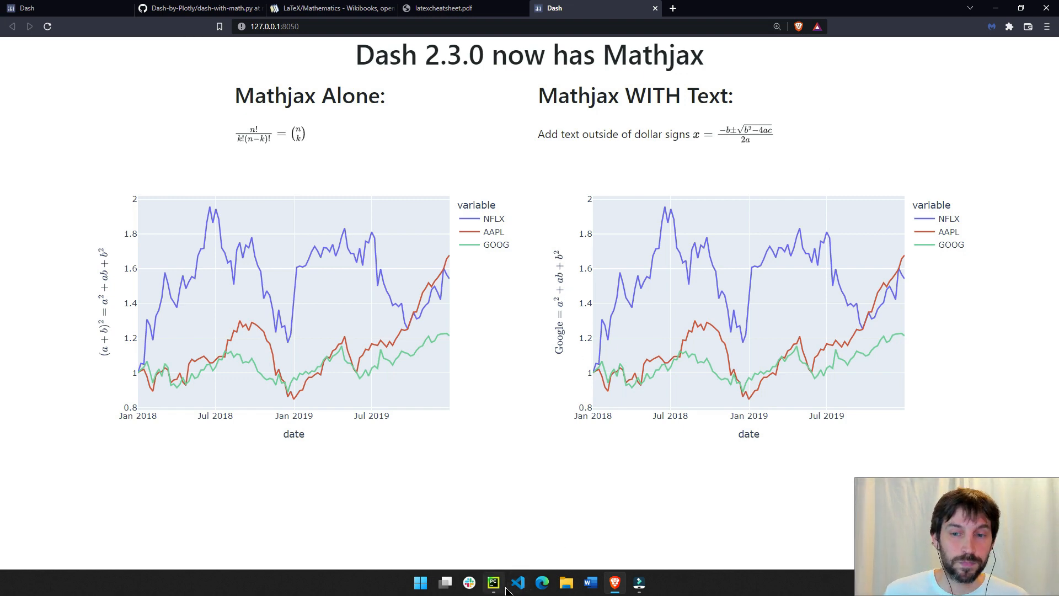
# Step: Drop the r prefix on line 12's right axis title and escape \text as \\text
pyautogui.click(492, 582)
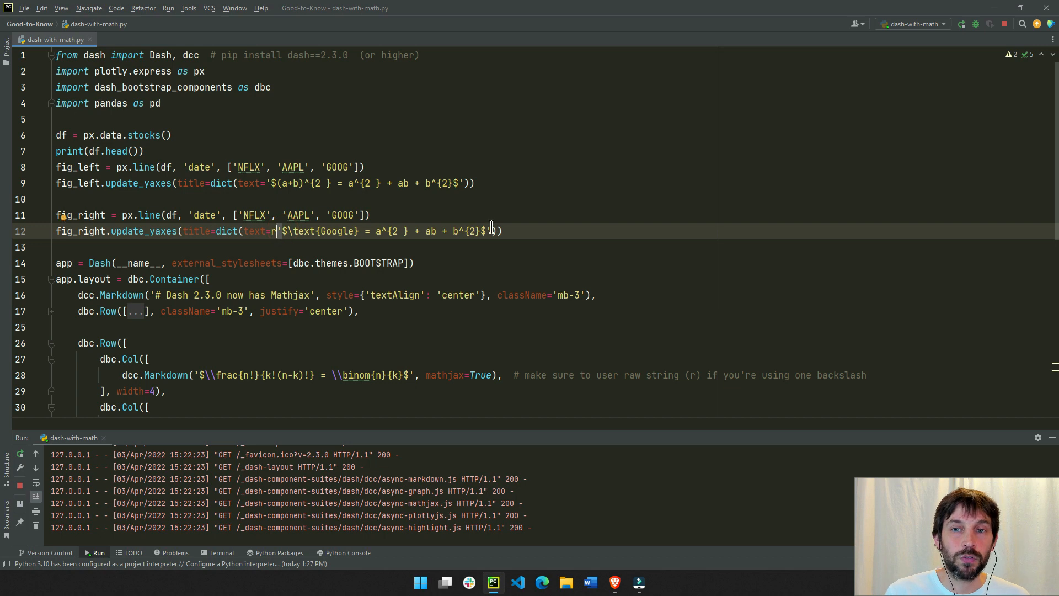
pyautogui.write('r')
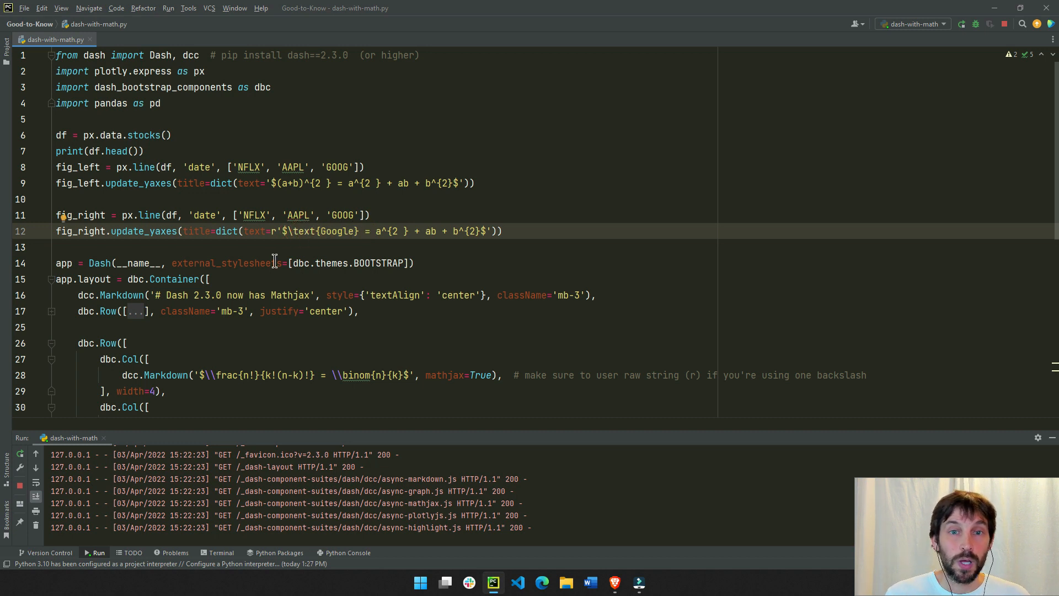
pyautogui.scroll(-3)
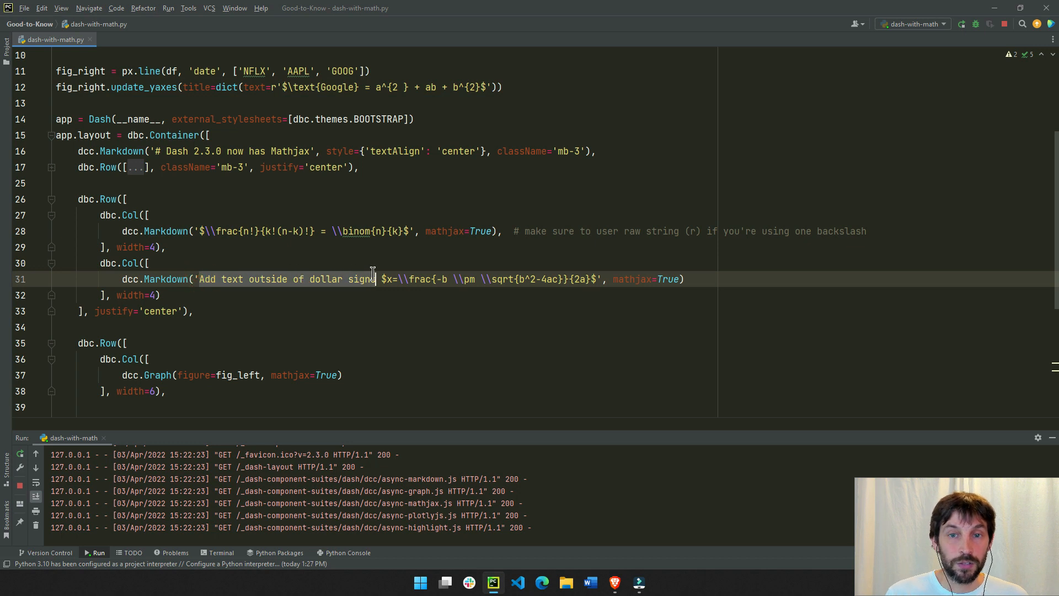
pyautogui.scroll(3)
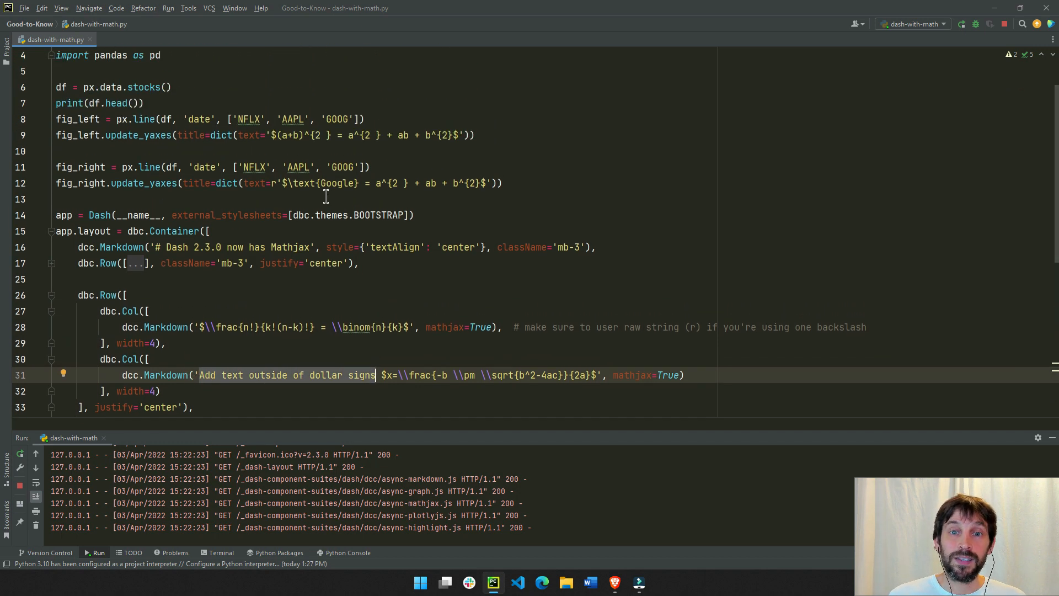
pyautogui.click(303, 182)
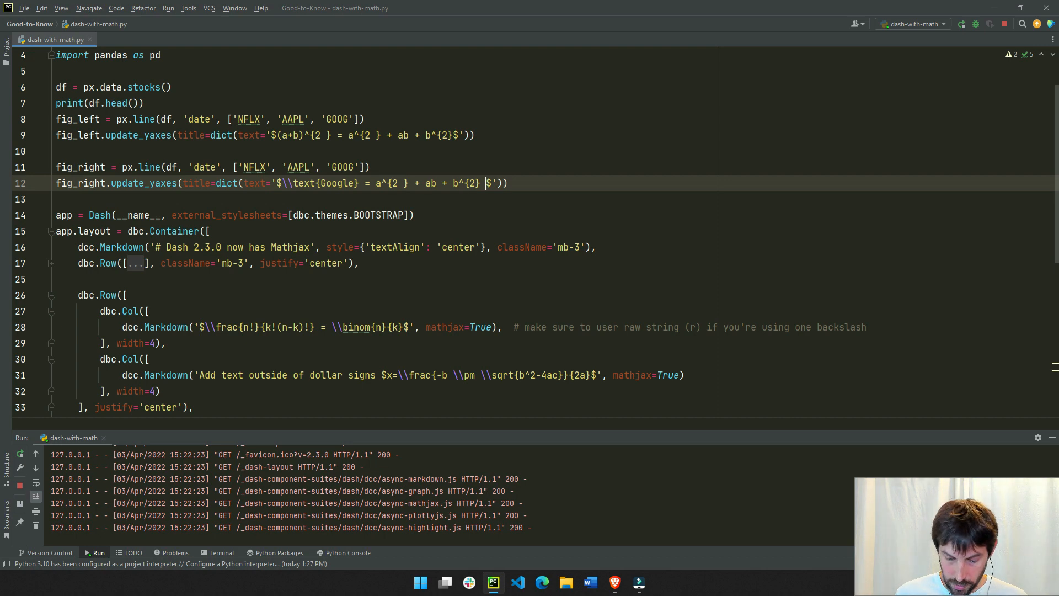
# Step: Append \\text{for real} to line 12's axis title, rerun the script and return to the browser
pyautogui.write('\\\\')
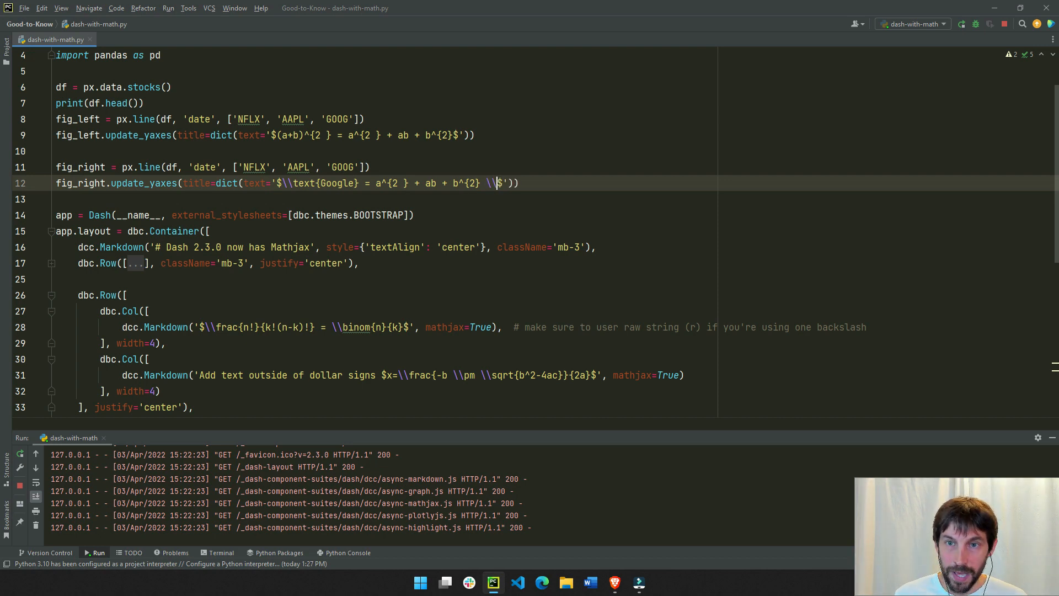
pyautogui.write('text')
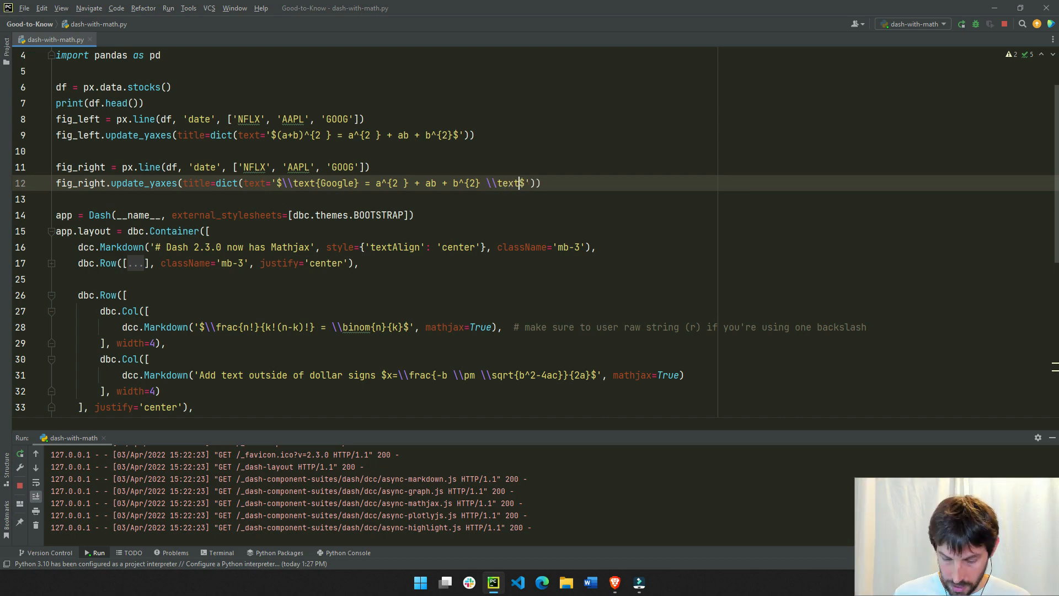
pyautogui.write('for}')
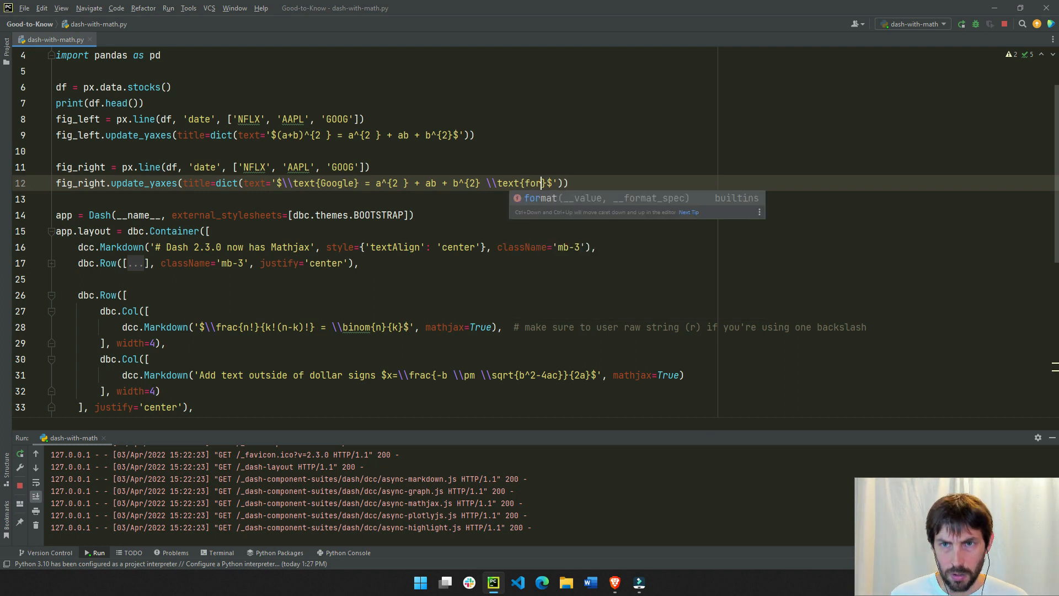
pyautogui.write('real')
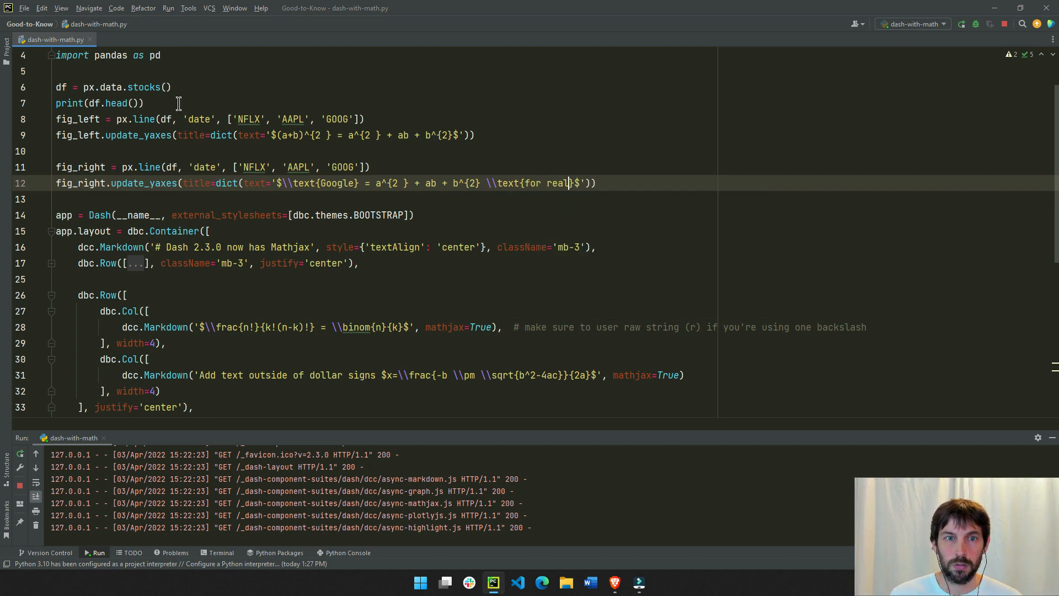
pyautogui.moveTo(455, 73)
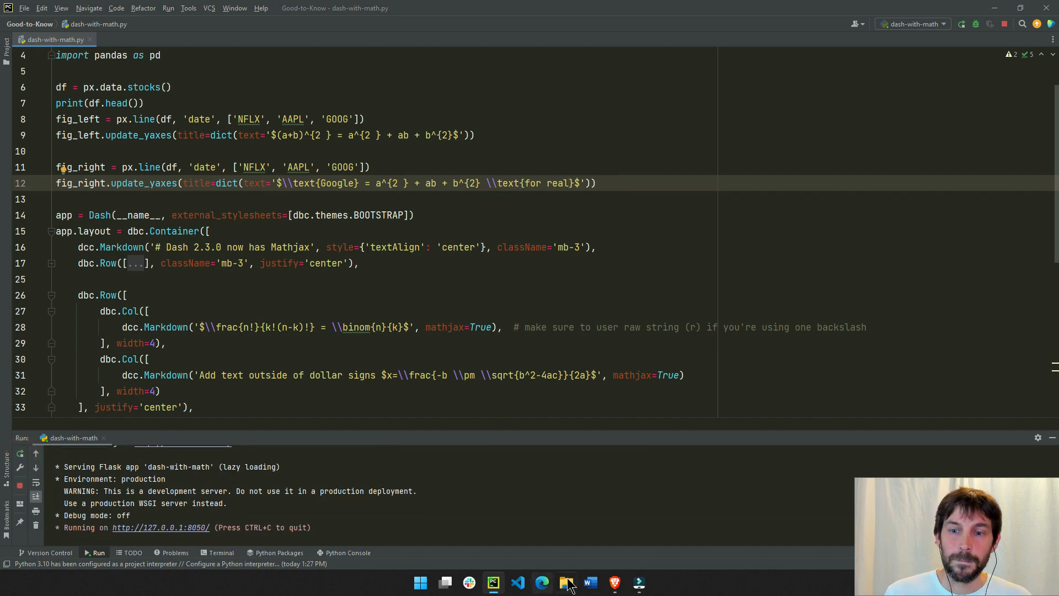
pyautogui.click(541, 583)
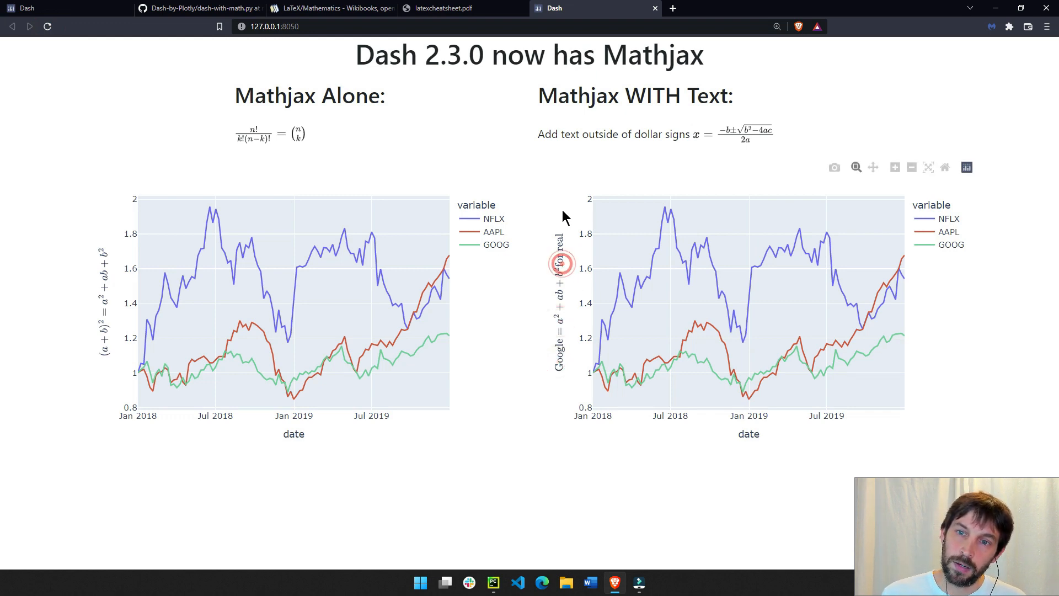
pyautogui.moveTo(564, 246)
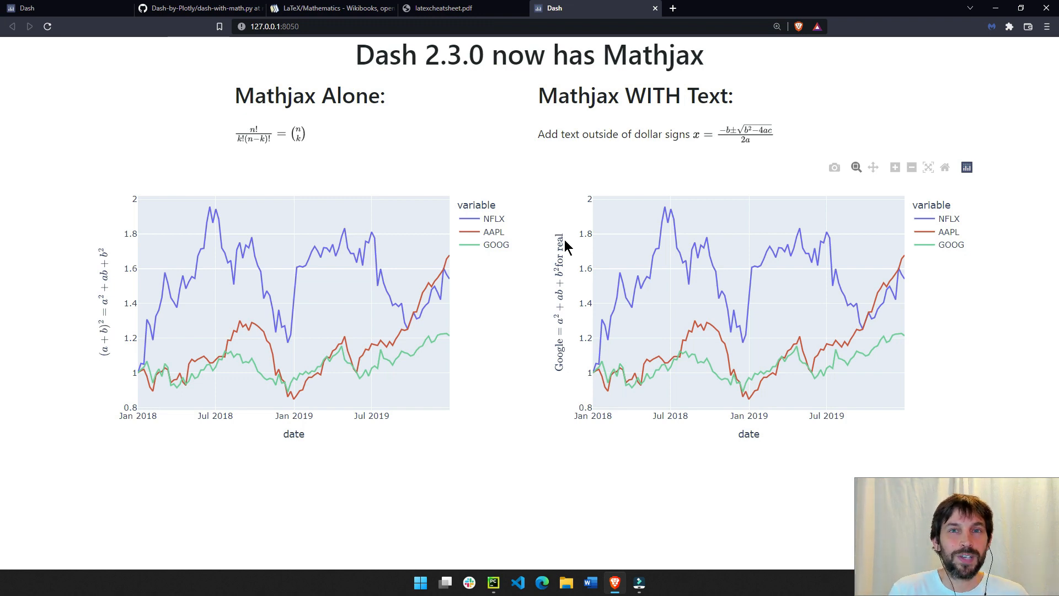
# Step: After seeing the 'for real' axis title, switch to the GitHub page for dash-with-math.py
pyautogui.click(196, 8)
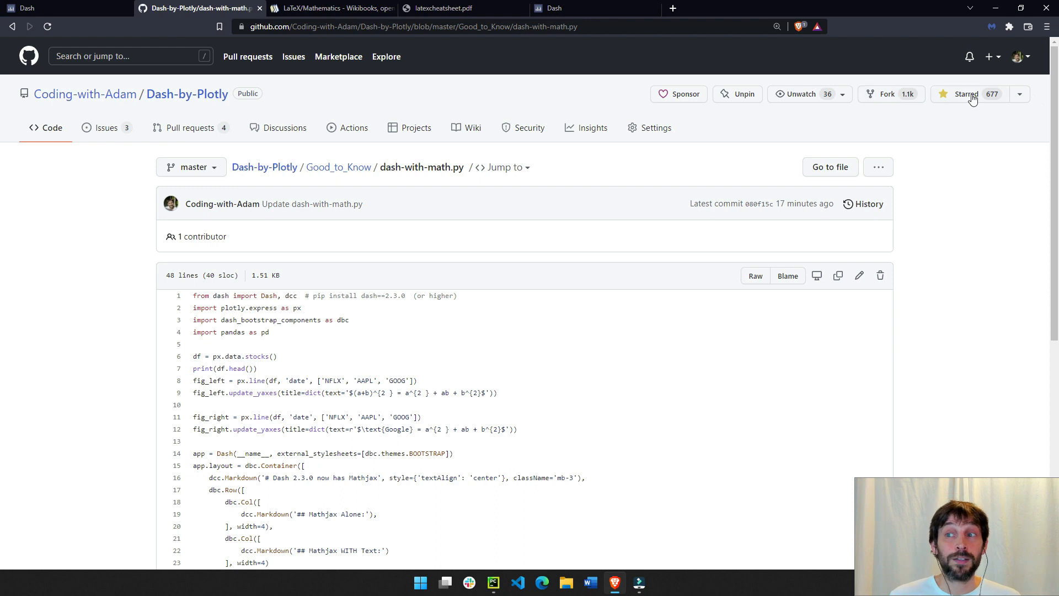
pyautogui.moveTo(556, 227)
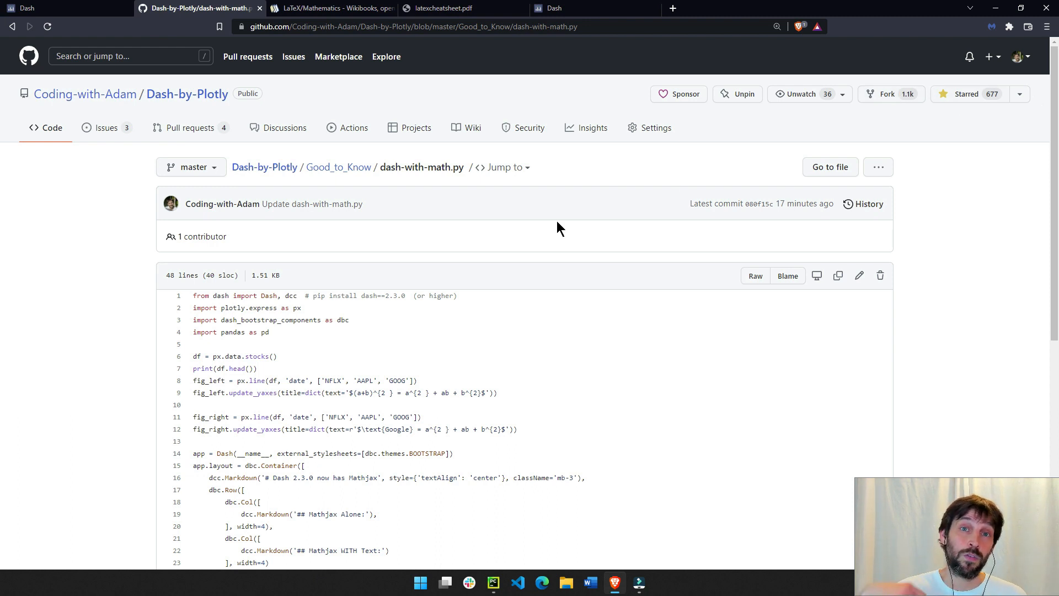